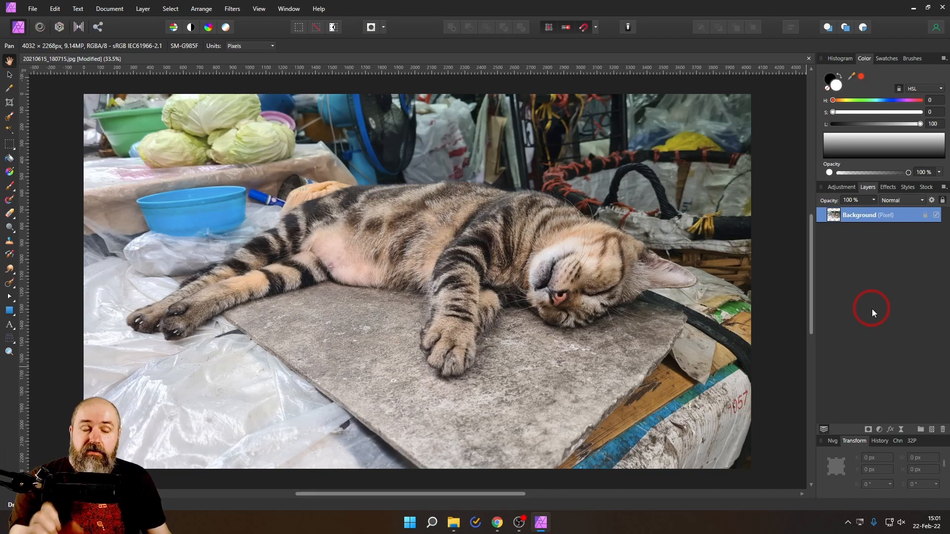
mouse_move(883, 417)
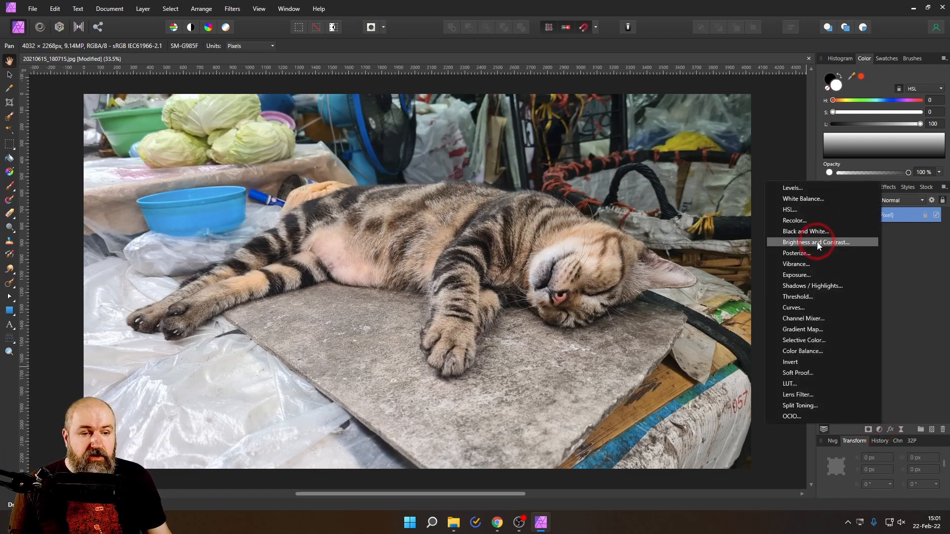
- Add a Brightness/Contrast adjustment and try contrast values between about 16% and 46%
click(812, 243)
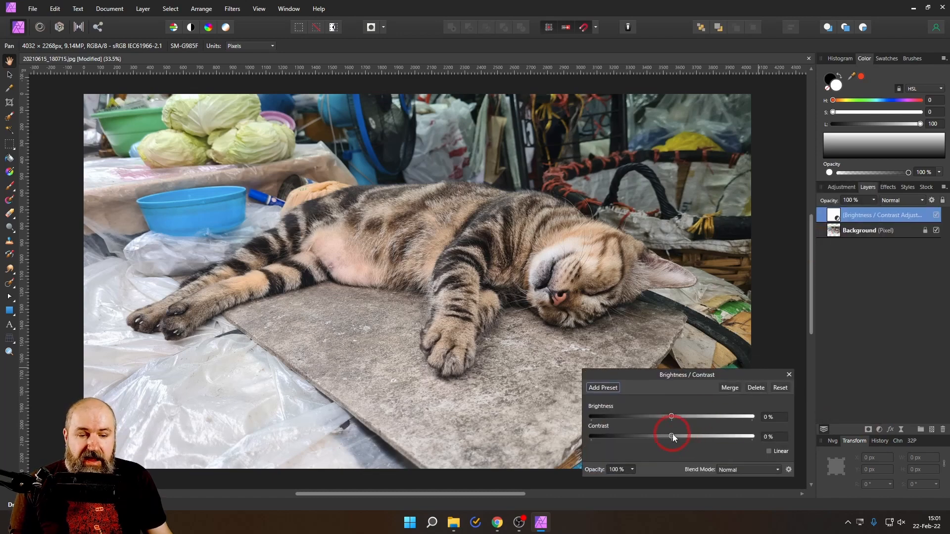
drag(671, 436, 708, 436)
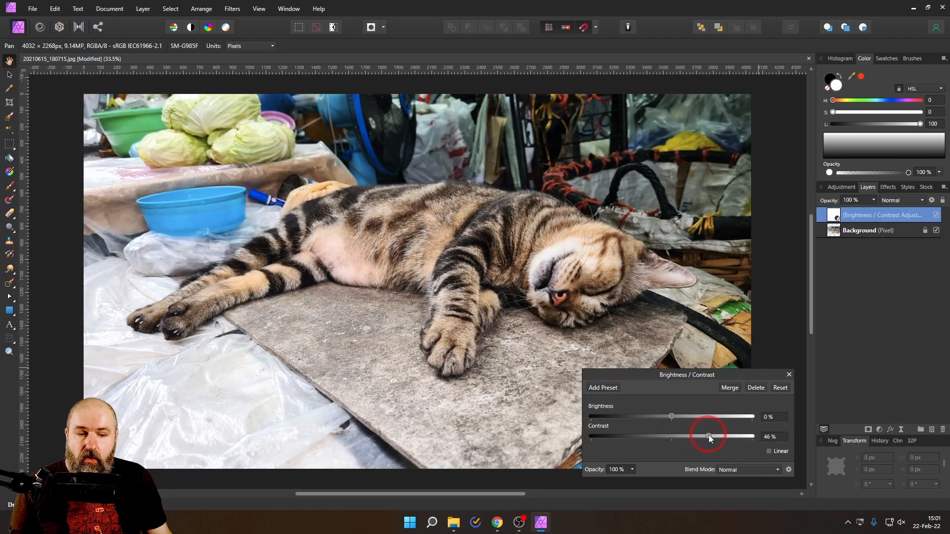
drag(709, 437, 682, 436)
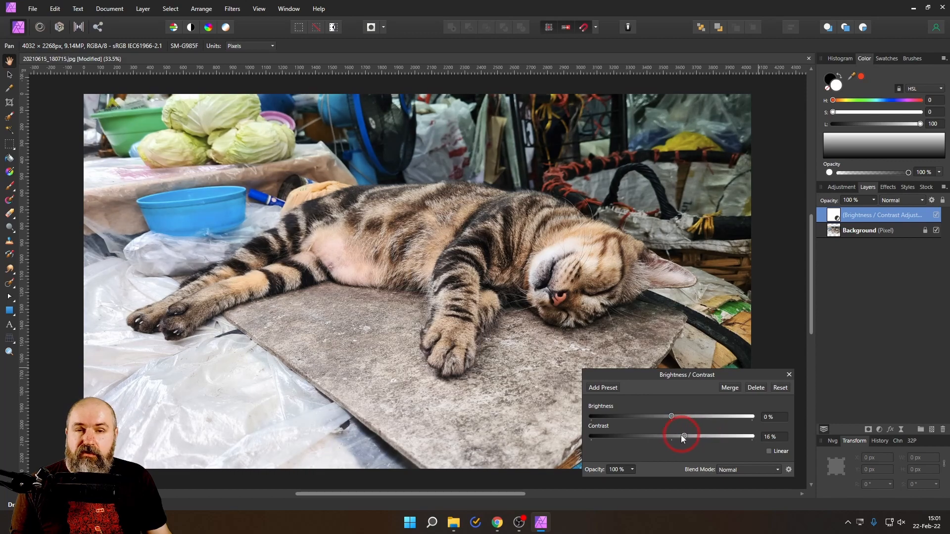
drag(681, 436, 689, 437)
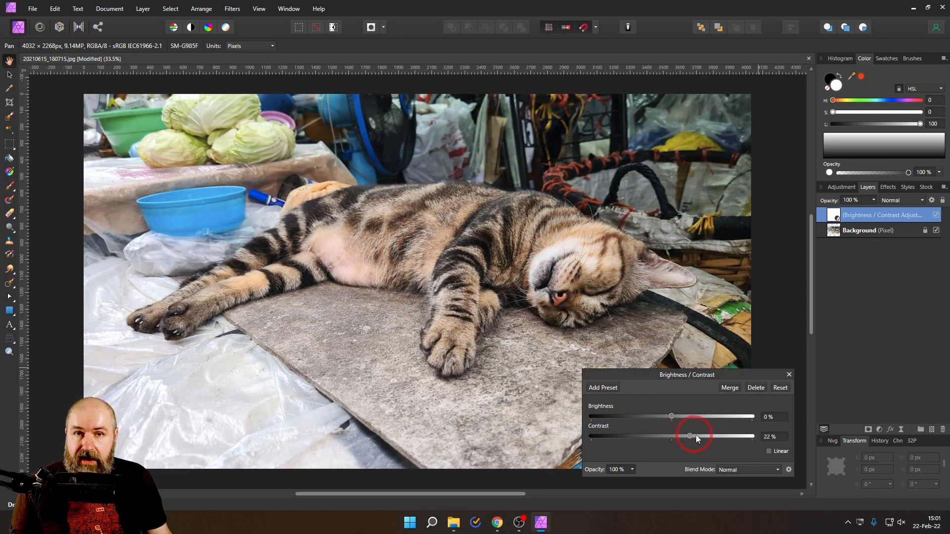
drag(689, 436, 704, 436)
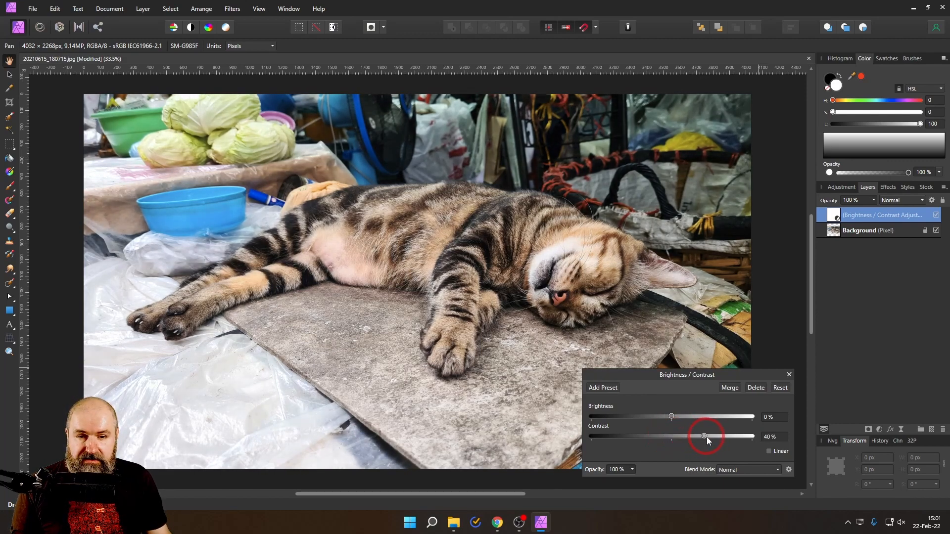
drag(704, 436, 678, 437)
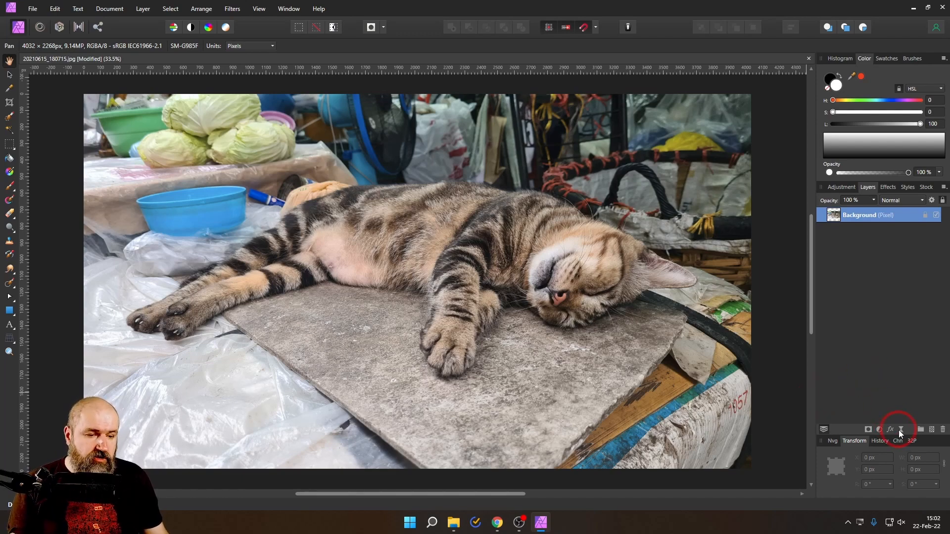
- Add a live High Pass filter and raise its radius through 2.9, 5.5 and 34.4 px
click(862, 430)
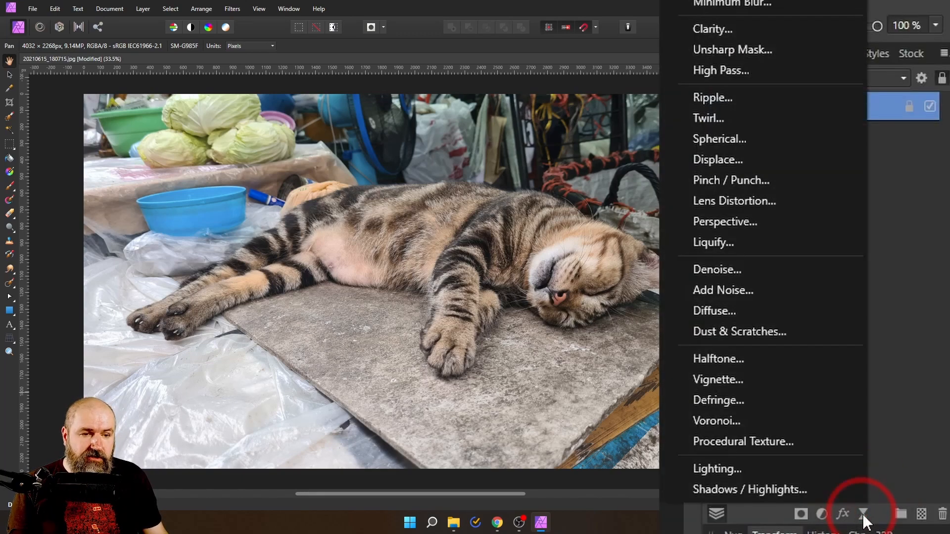
mouse_move(751, 71)
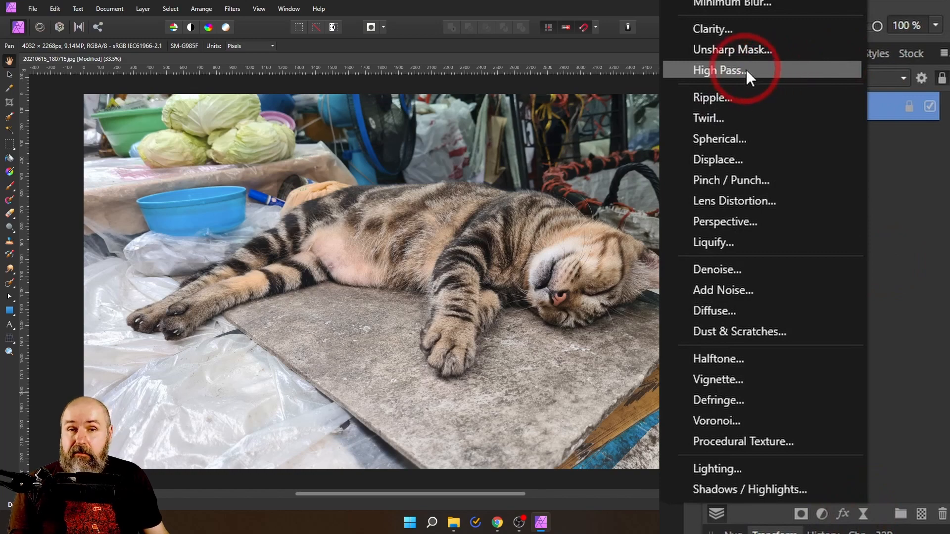
click(720, 70)
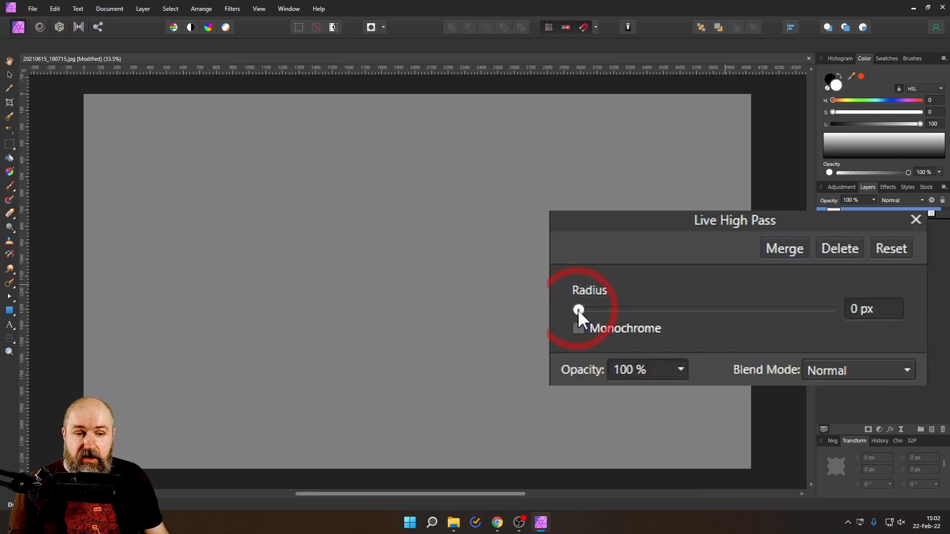
drag(577, 310, 644, 311)
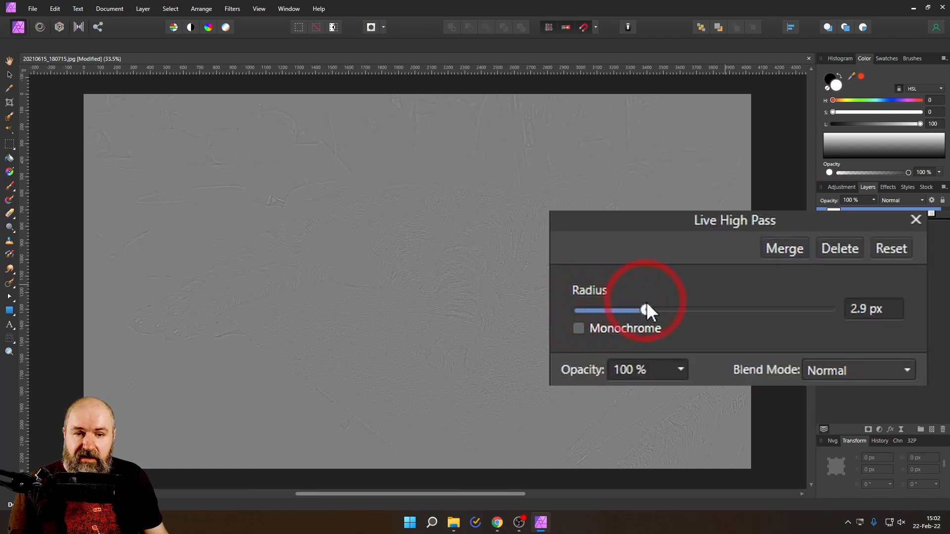
drag(644, 310, 661, 309)
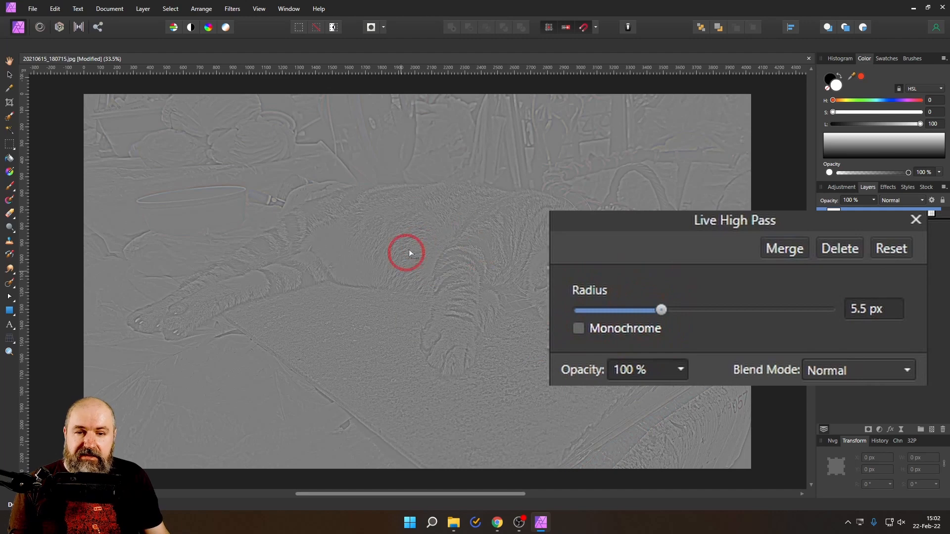
mouse_move(407, 313)
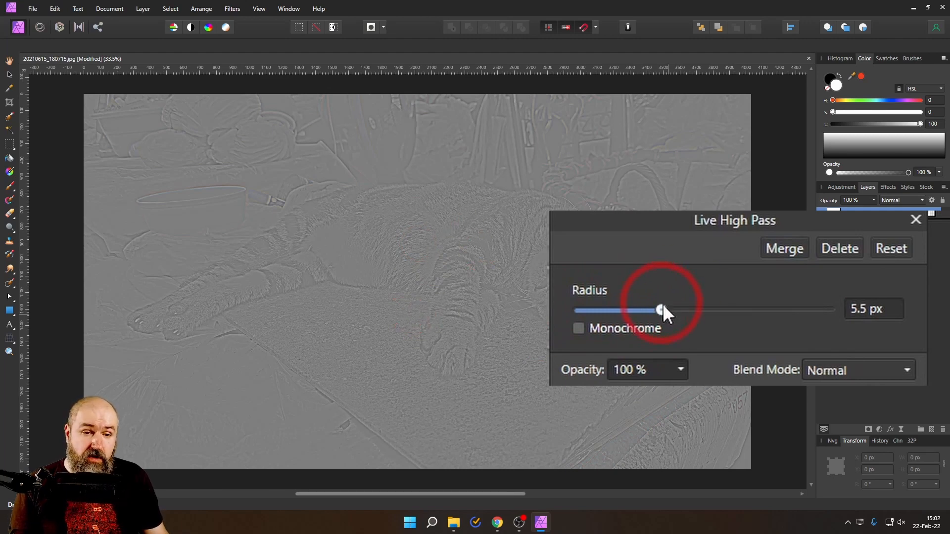
drag(660, 309, 756, 310)
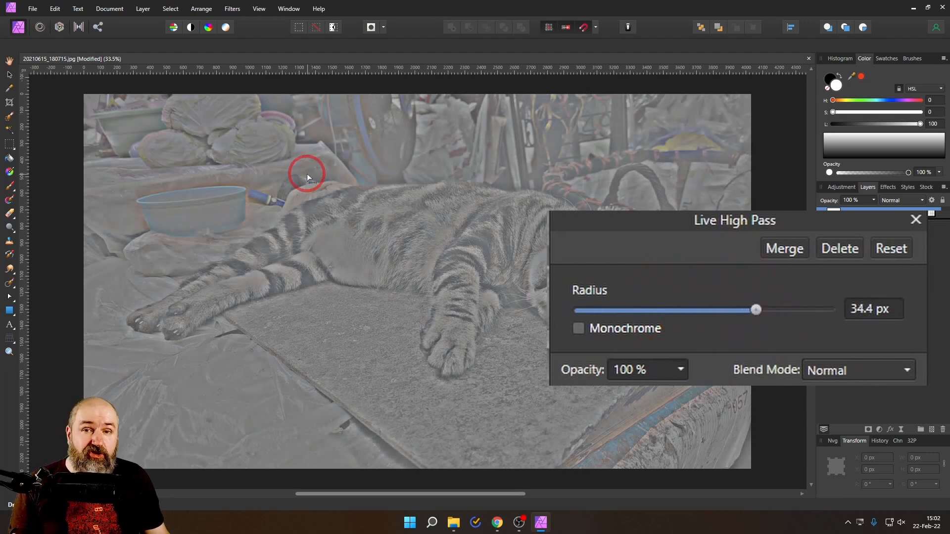
mouse_move(254, 165)
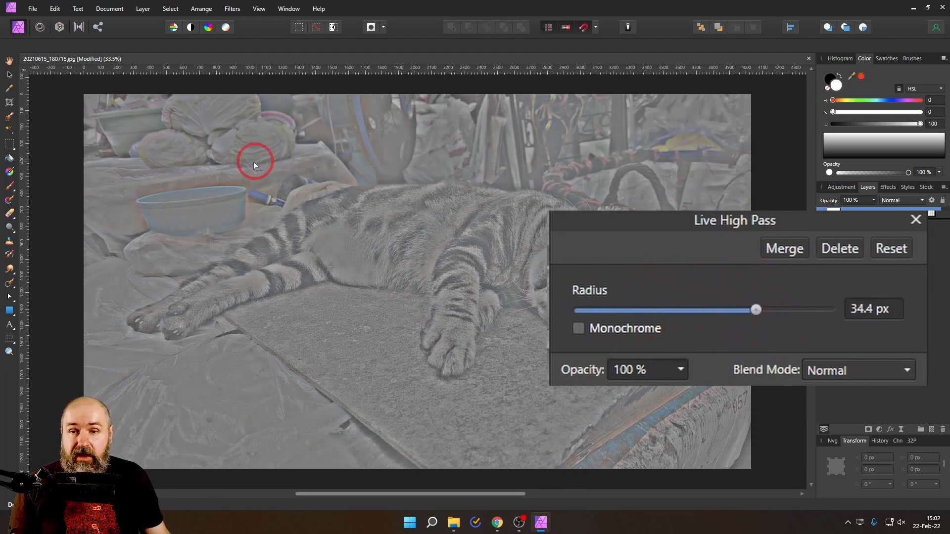
mouse_move(585, 133)
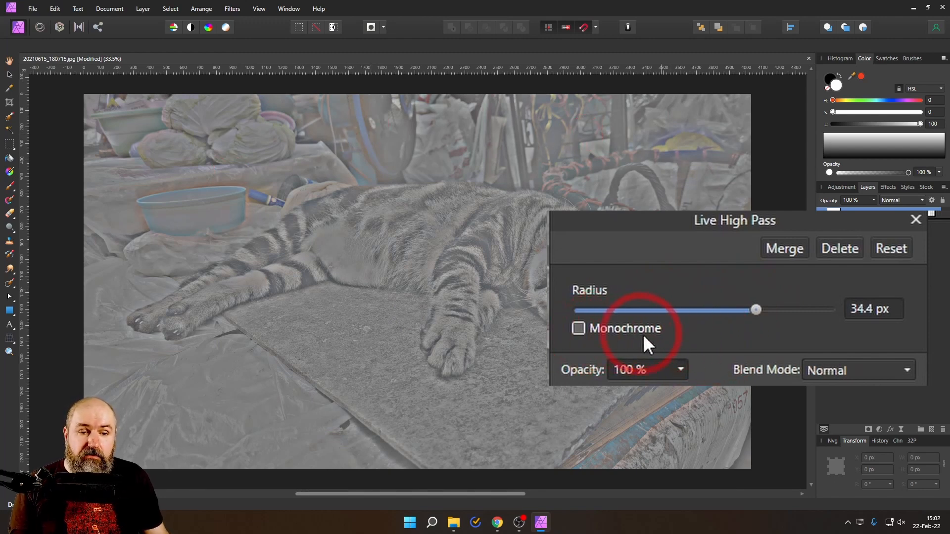
- Toggle Monochrome on and back off, then reset the radius to 0 px
click(577, 328)
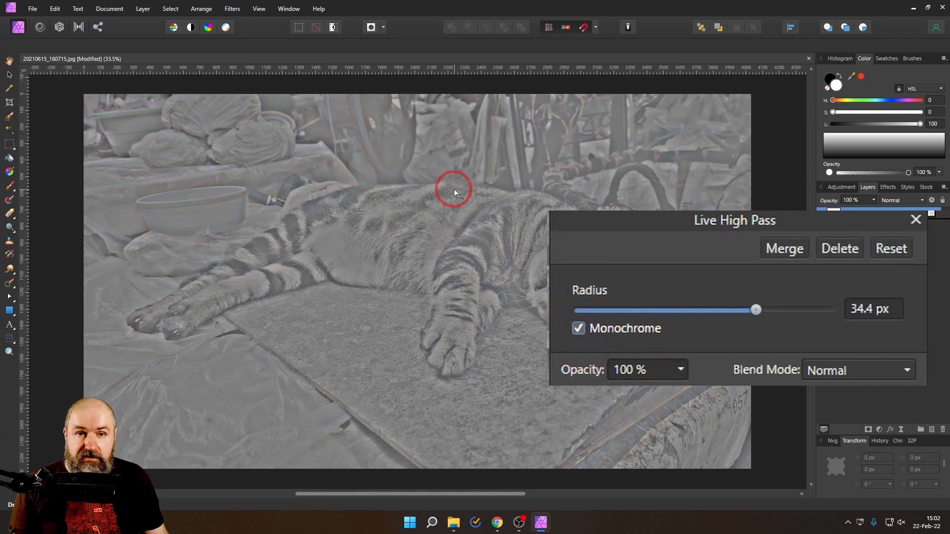
click(578, 328)
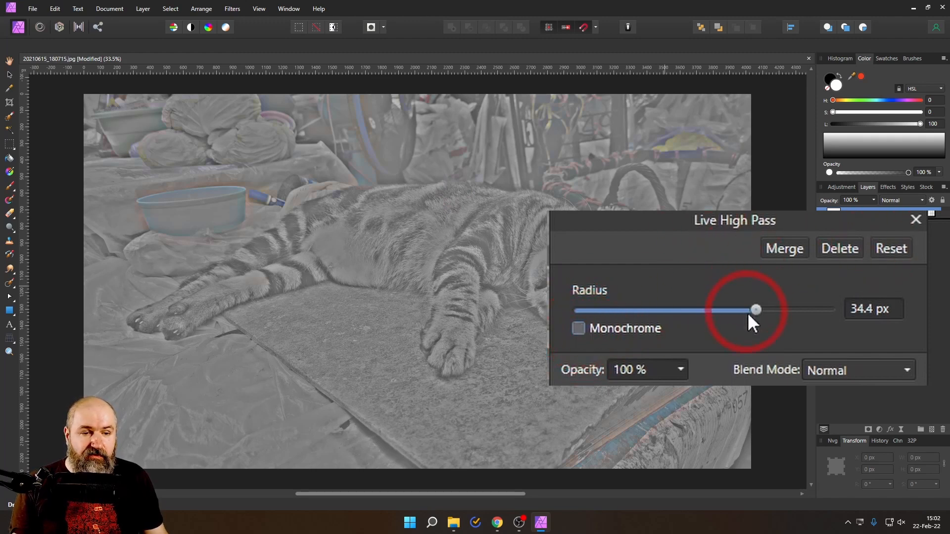
drag(755, 309, 577, 310)
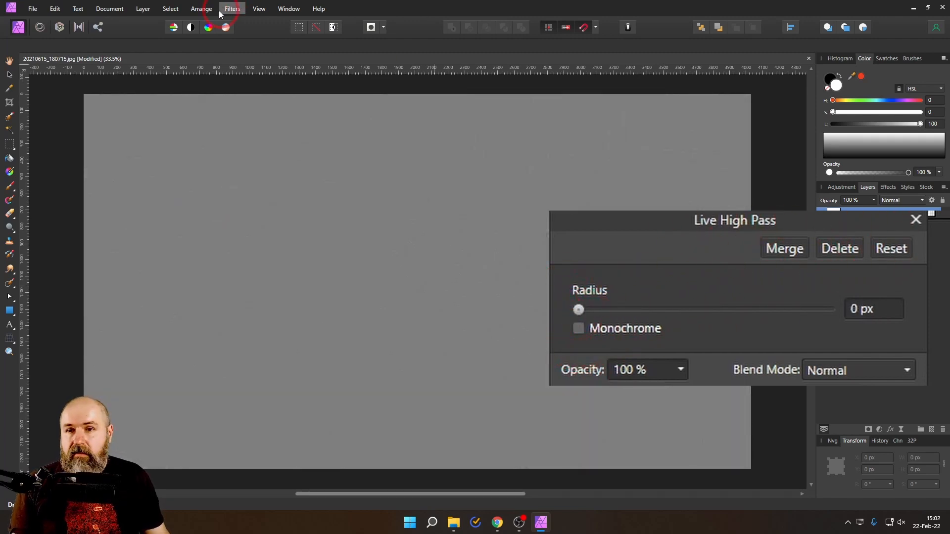
- Add a Live High Pass layer from the Layer menu, trying radii up to 17.9 px before settling near 5.3 px
click(232, 8)
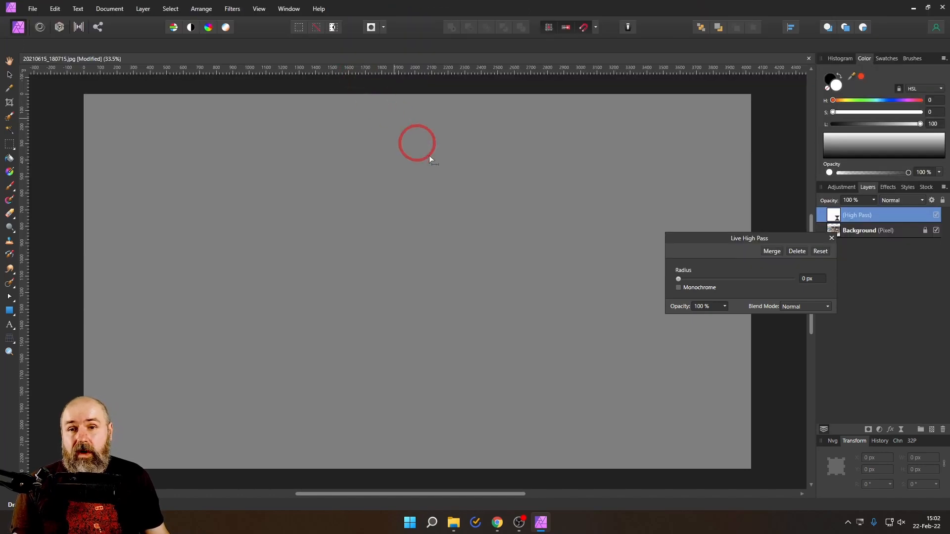
drag(678, 278, 683, 279)
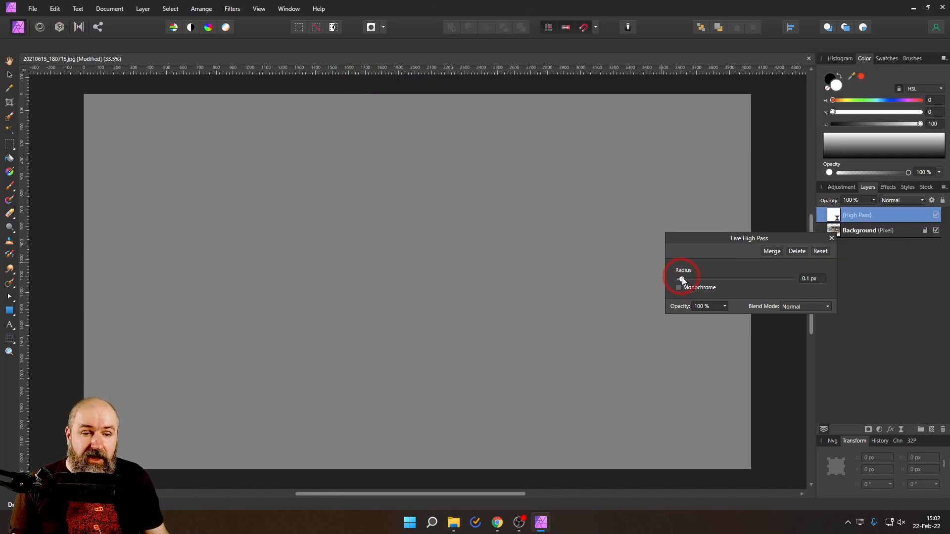
drag(681, 279, 722, 279)
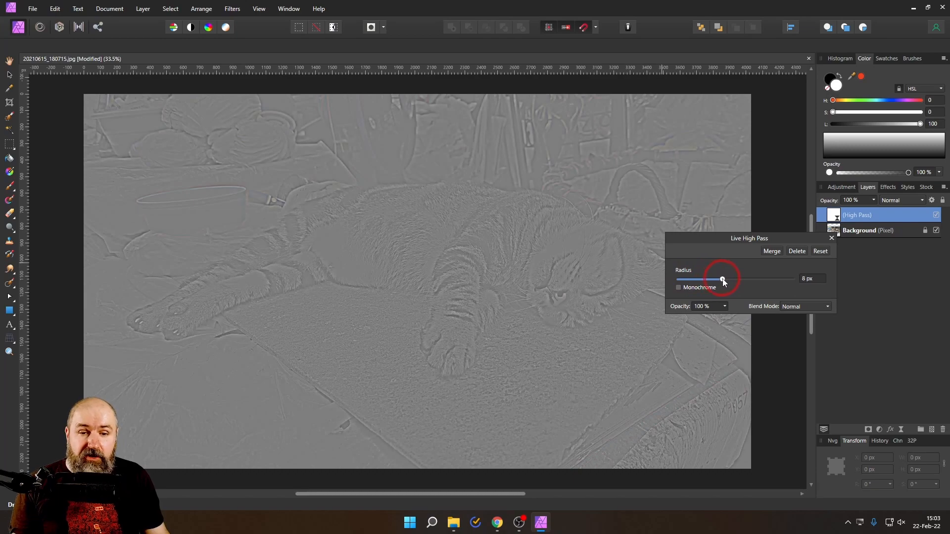
drag(721, 279, 677, 278)
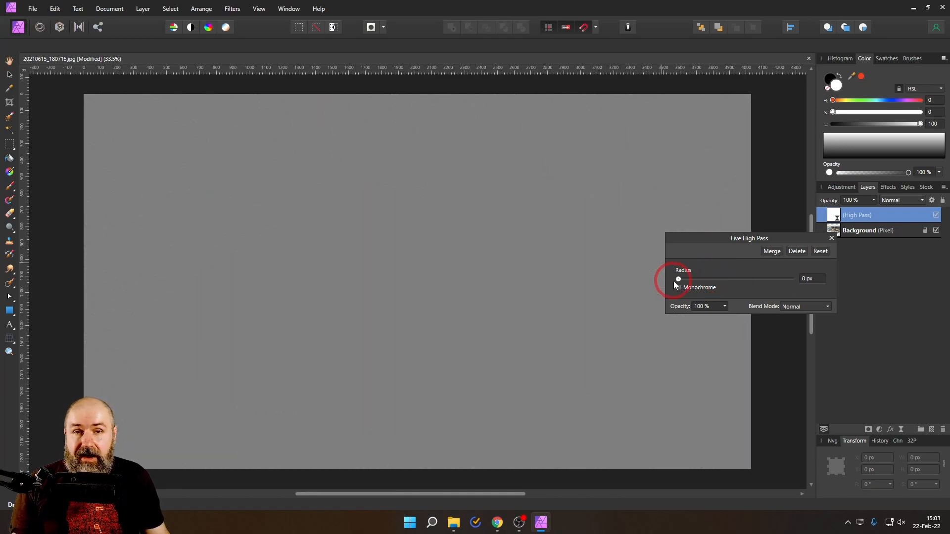
drag(678, 278, 737, 279)
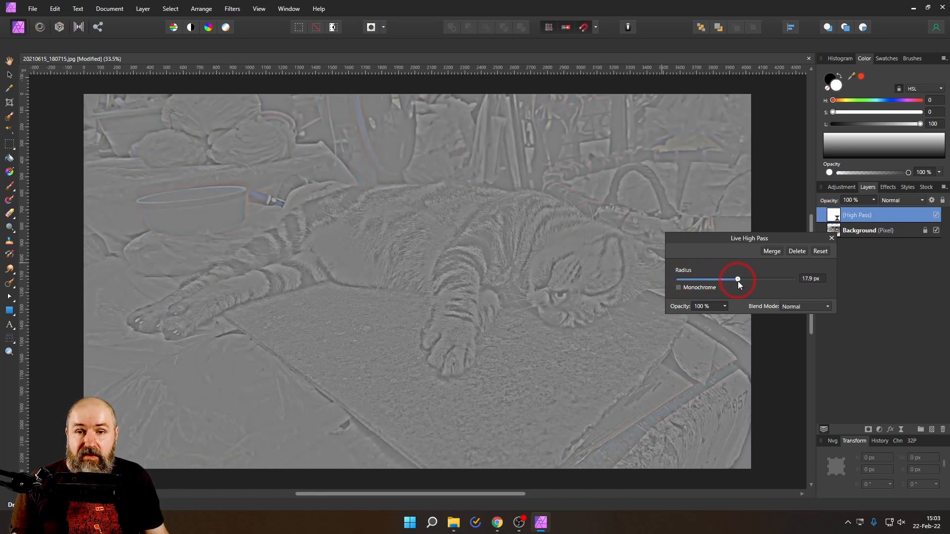
drag(737, 278, 715, 278)
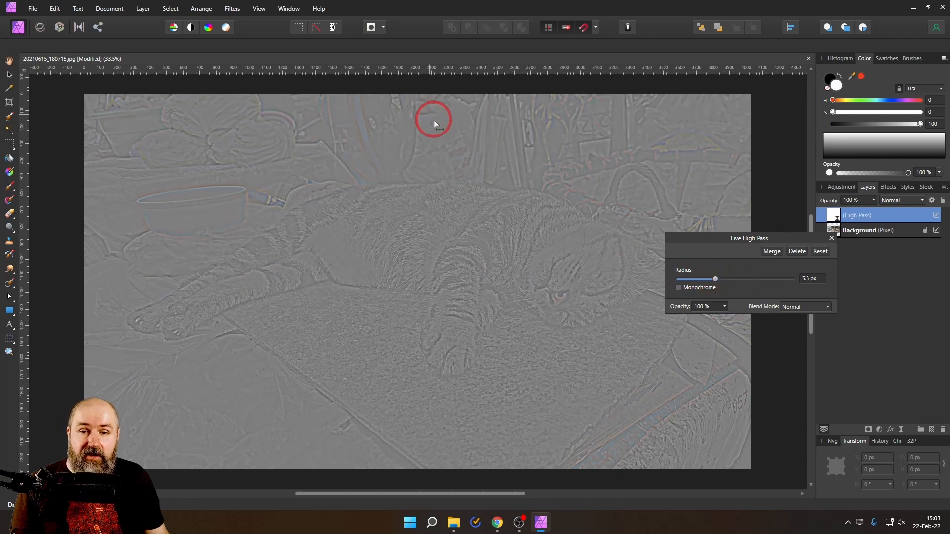
mouse_move(503, 323)
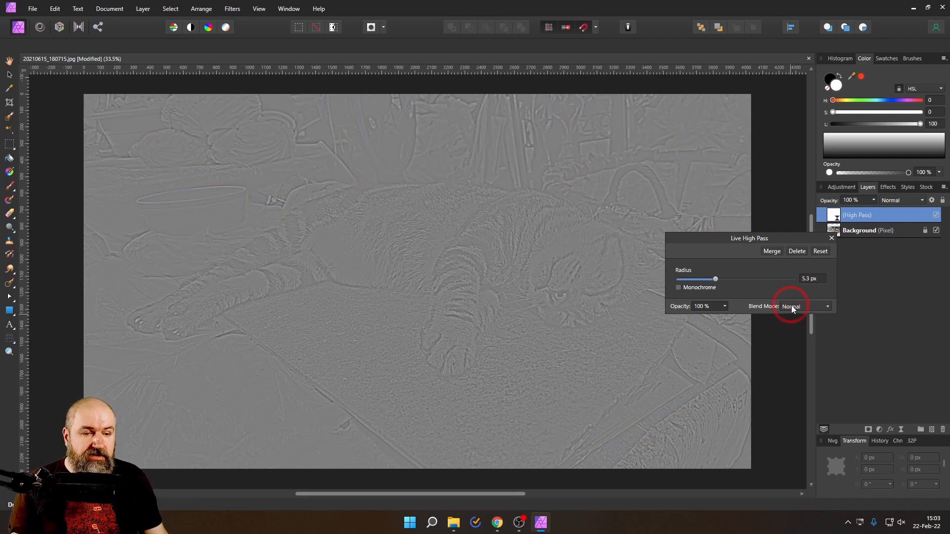
- Blend the high pass in Soft Light, testing radii from 6.5 to 45 px before settling near 28 px
click(790, 306)
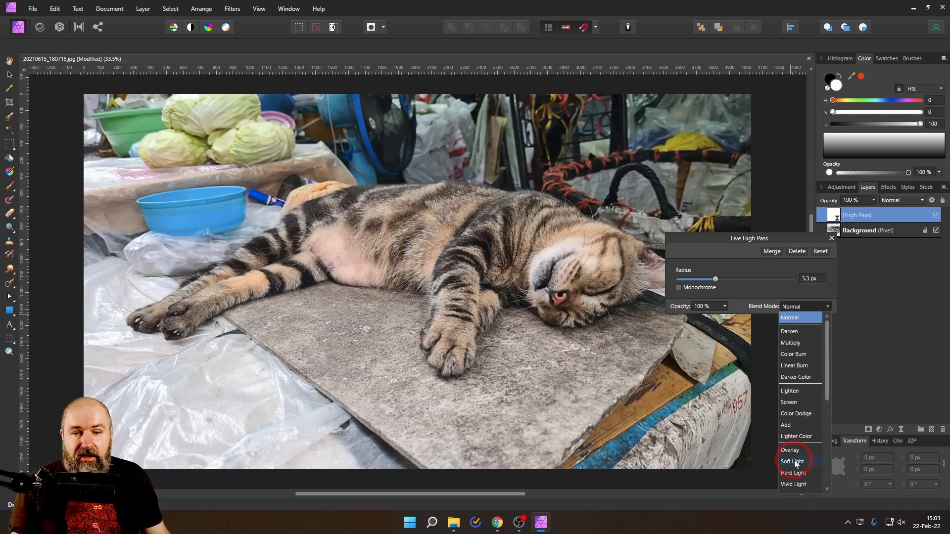
click(791, 461)
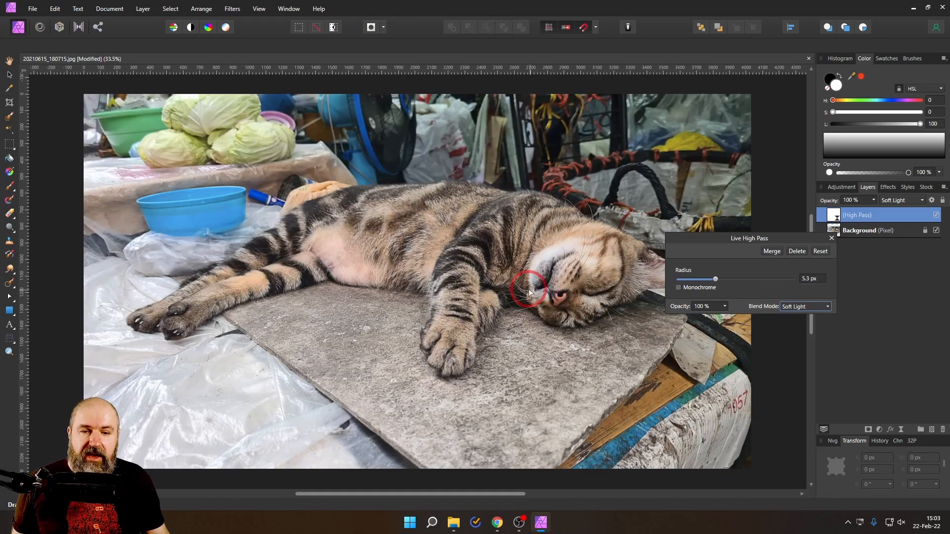
drag(715, 279, 699, 279)
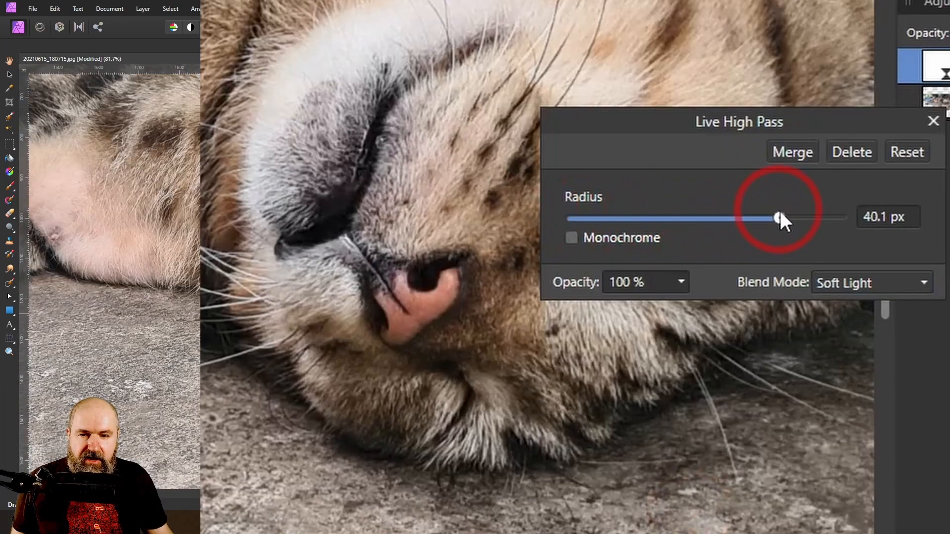
drag(778, 218, 793, 218)
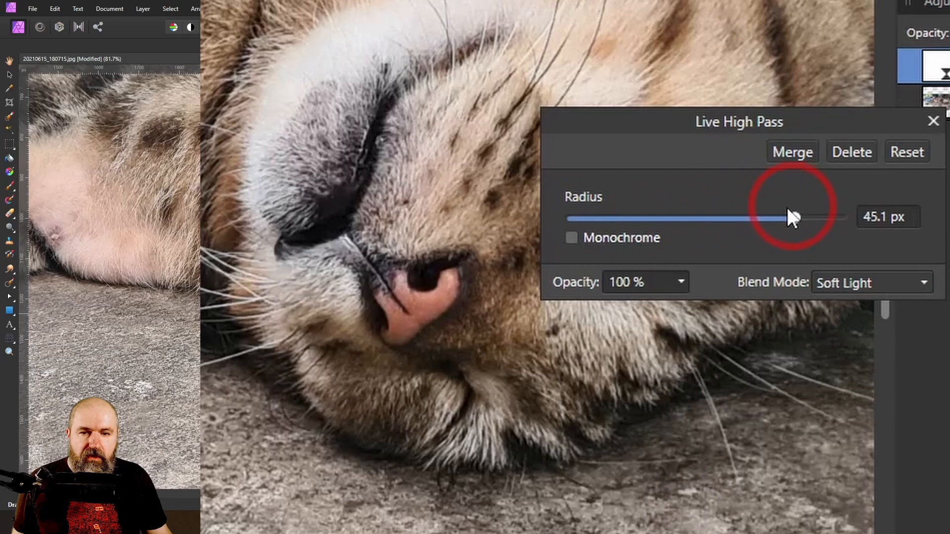
drag(787, 218, 665, 219)
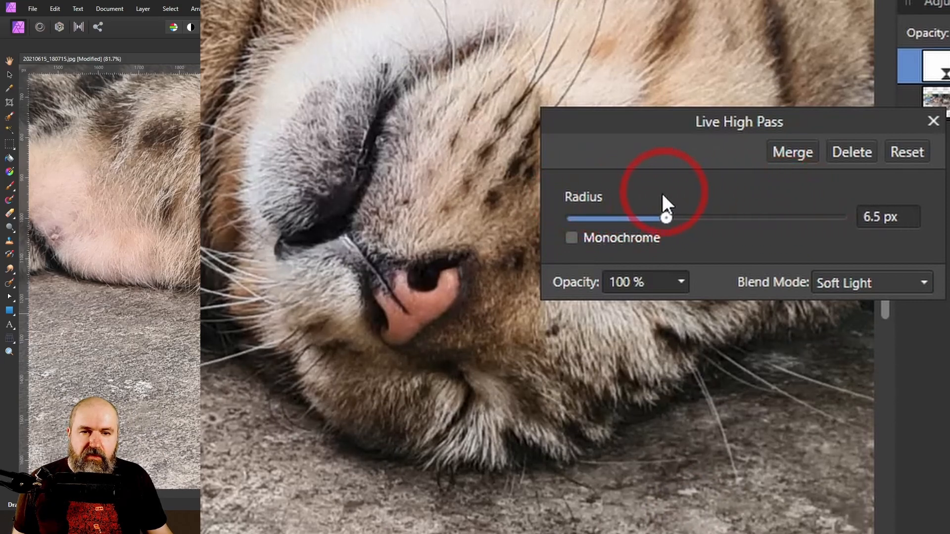
drag(667, 219, 737, 218)
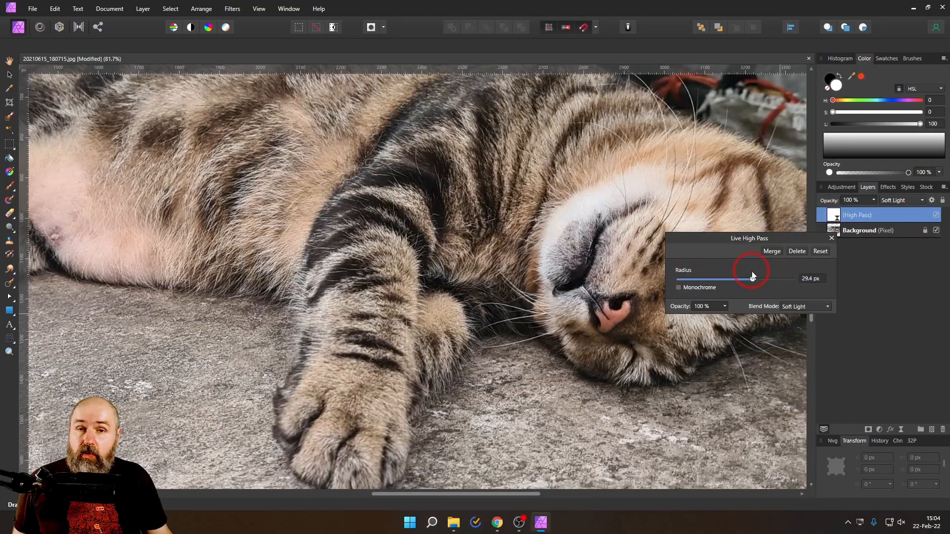
drag(763, 278, 751, 278)
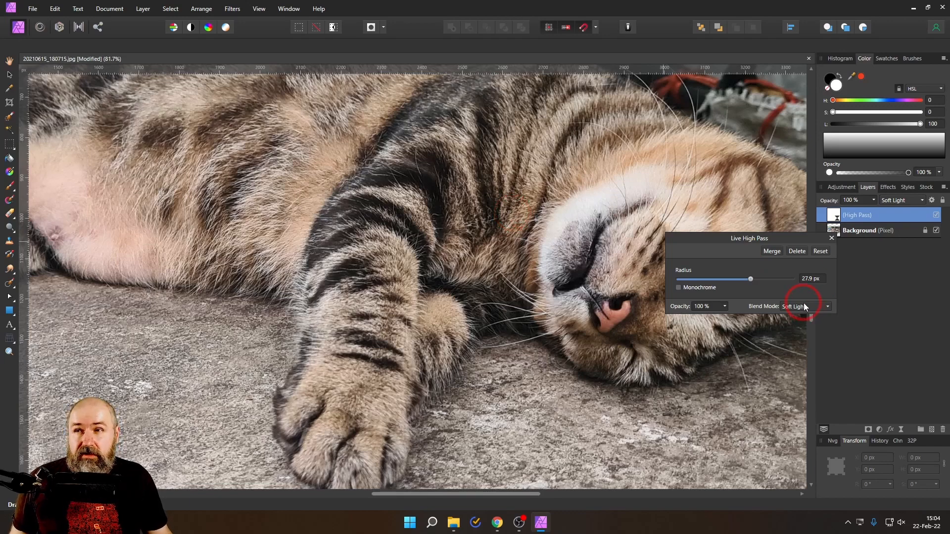
- Switch the high pass to Hard Light and lower its radius to 2.3 px
click(799, 306)
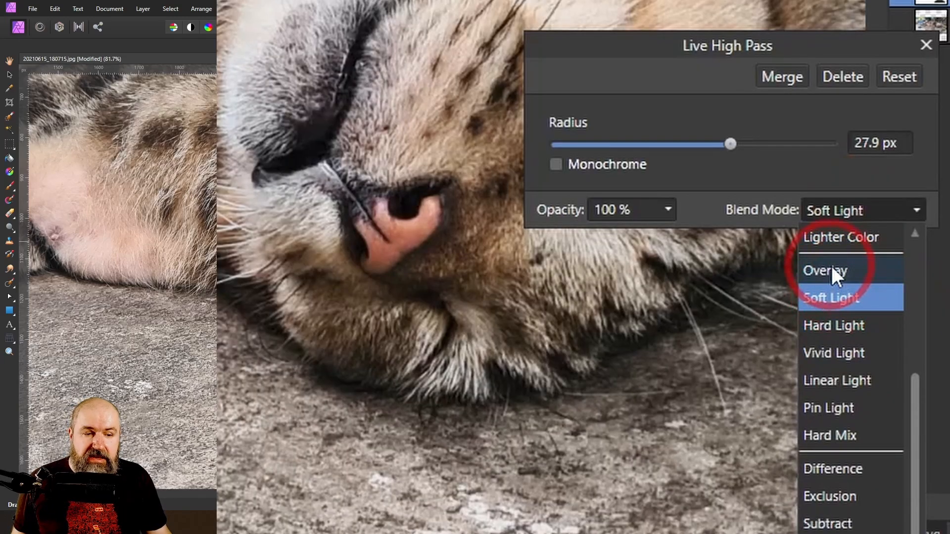
mouse_move(833, 297)
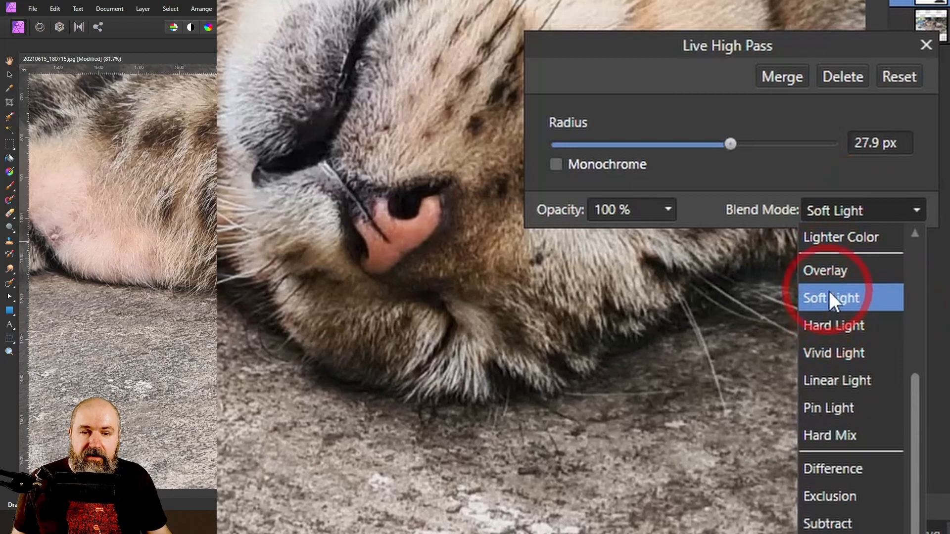
mouse_move(837, 332)
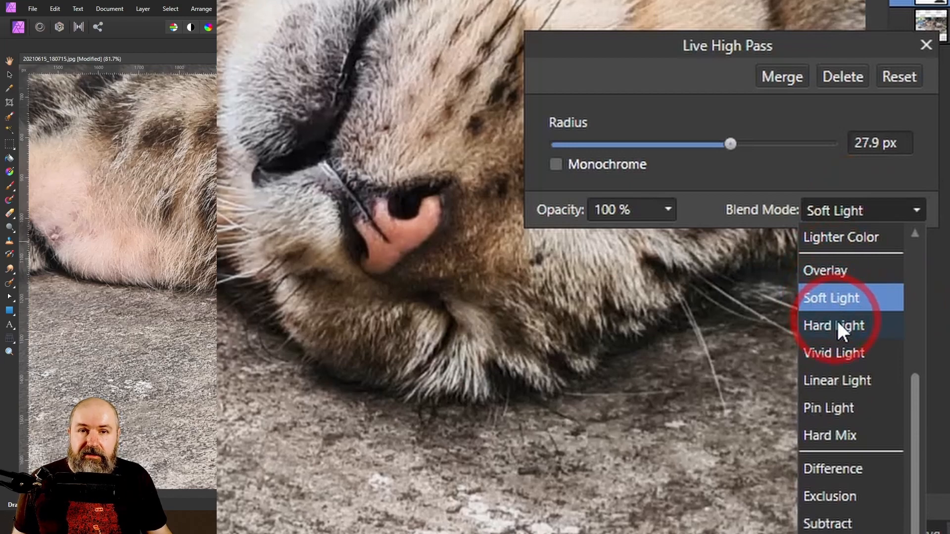
mouse_move(842, 327)
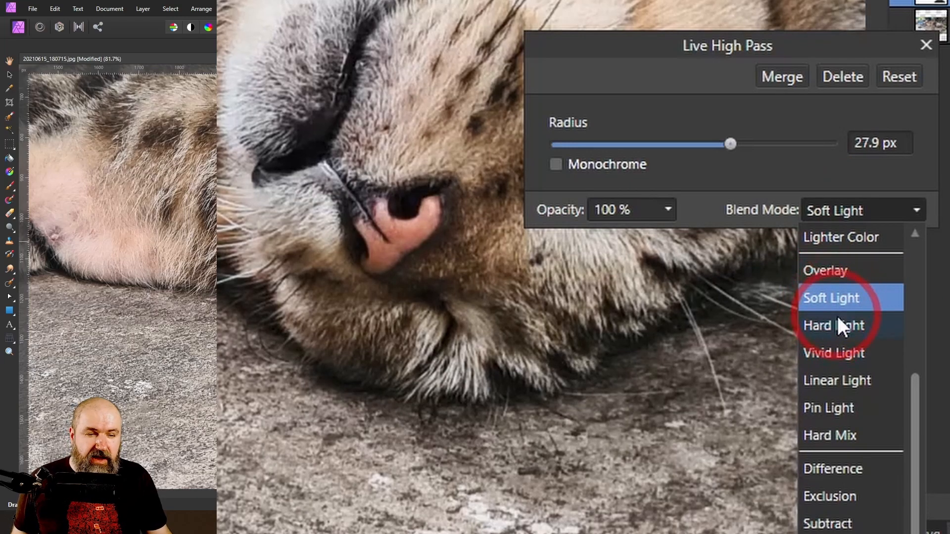
click(833, 326)
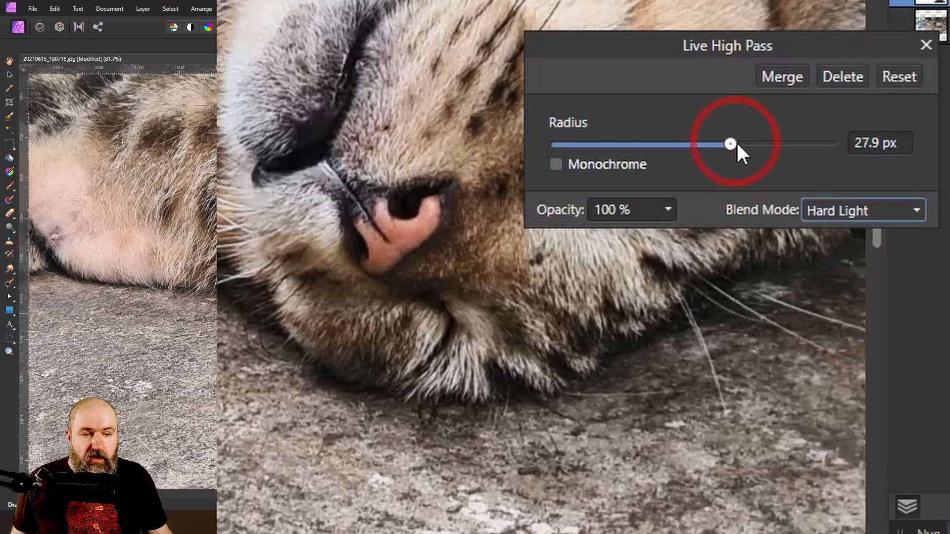
drag(730, 144, 677, 144)
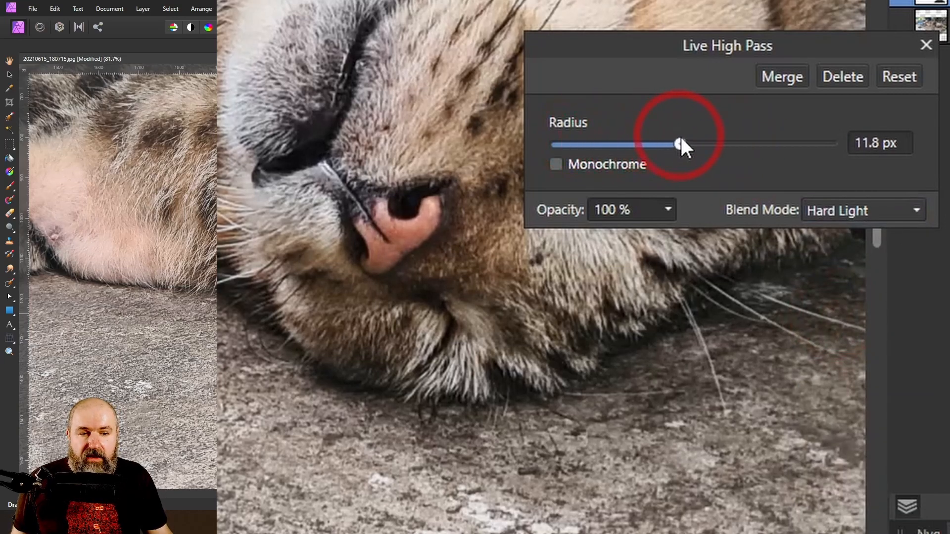
drag(678, 144, 621, 144)
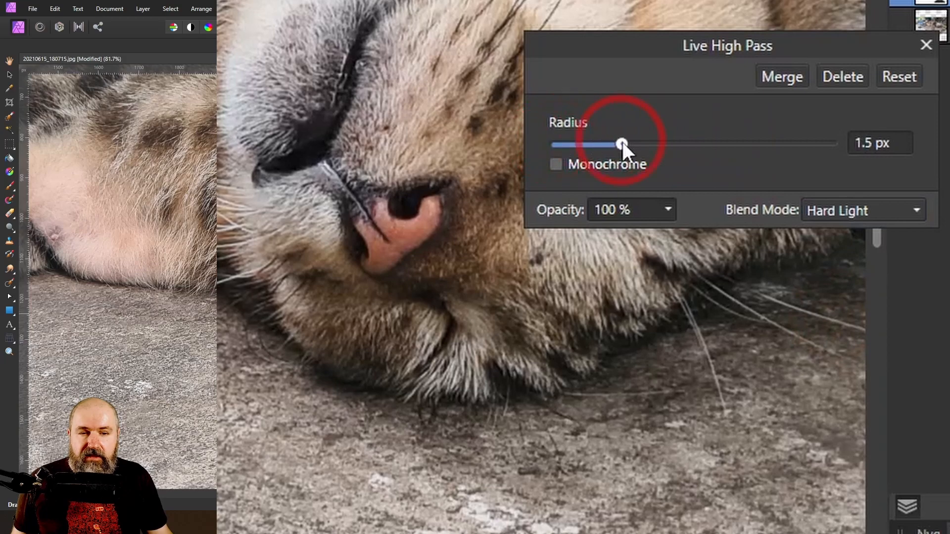
drag(621, 143, 626, 144)
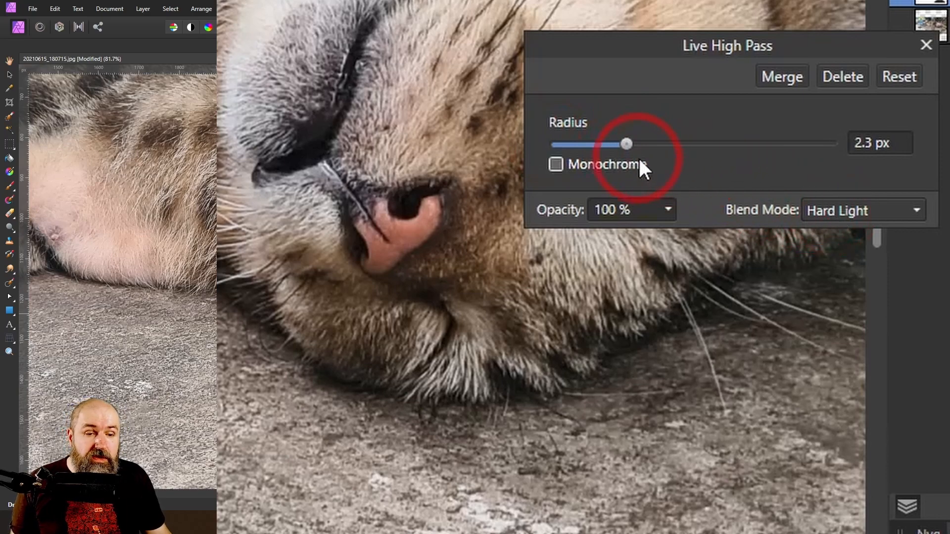
click(859, 210)
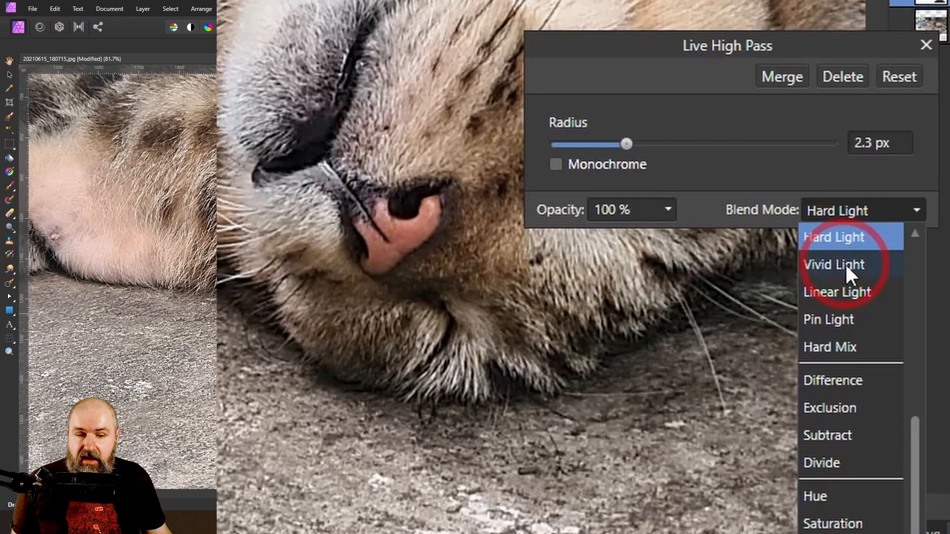
mouse_move(843, 270)
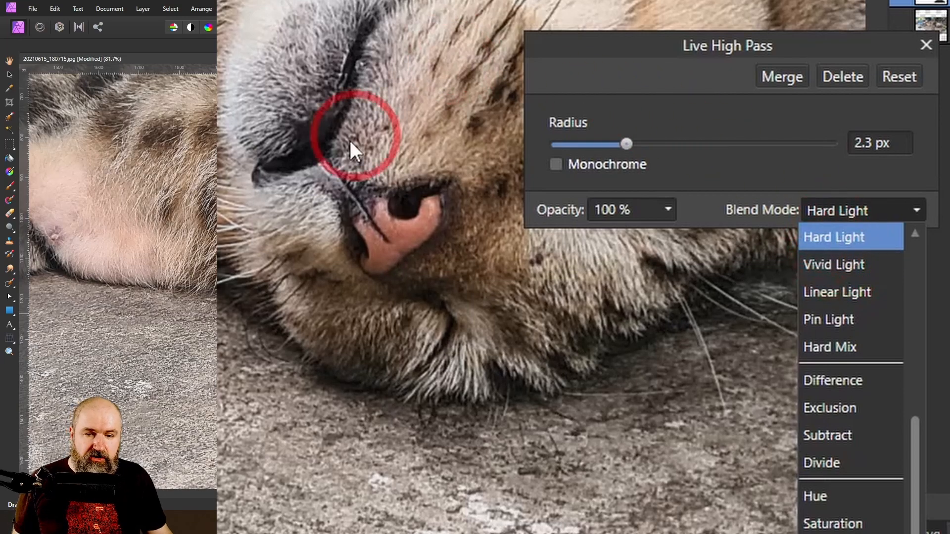
- Inspect the stone, then blend the 2.3 px high pass in Linear Light
click(833, 237)
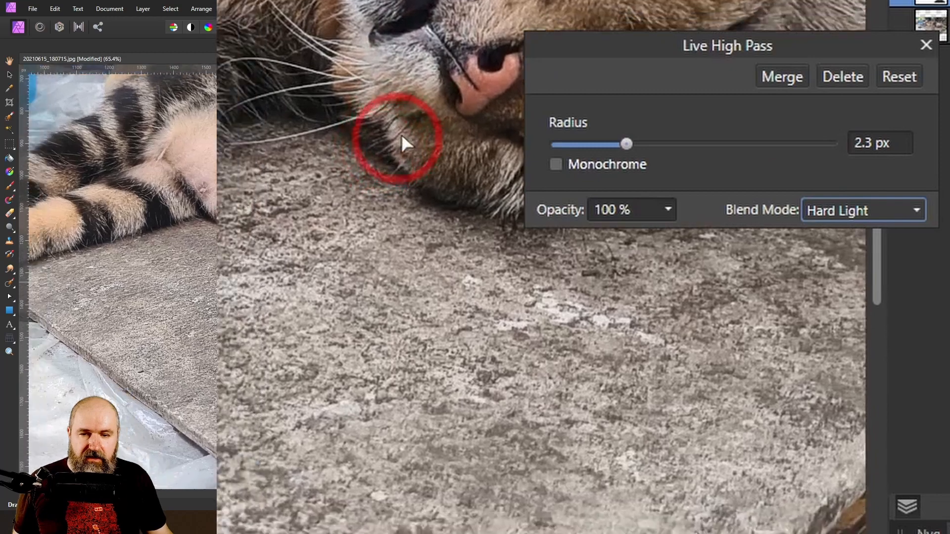
click(861, 210)
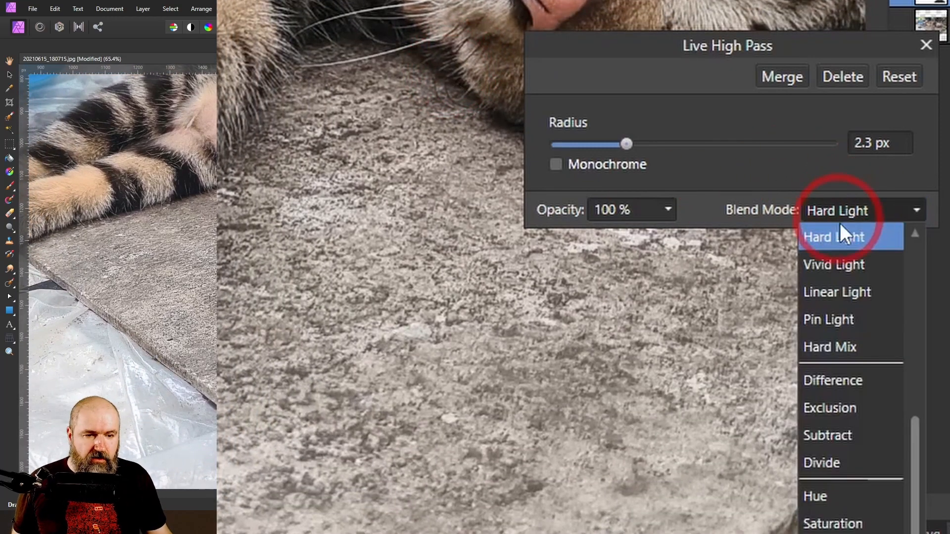
mouse_move(833, 265)
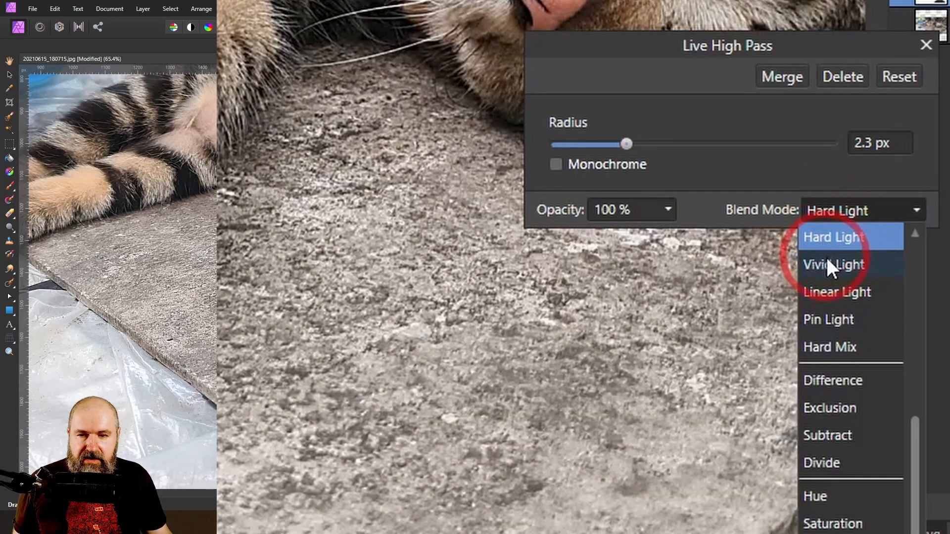
mouse_move(832, 242)
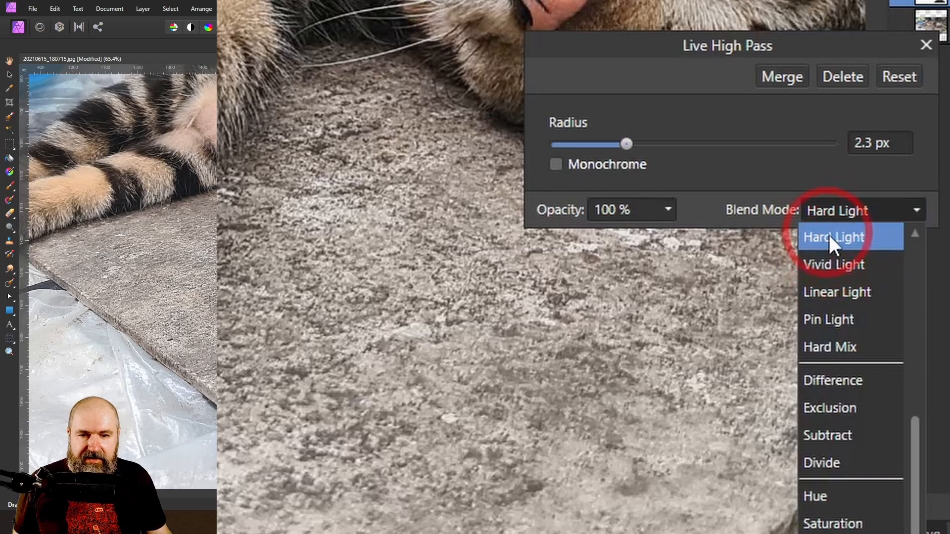
mouse_move(833, 265)
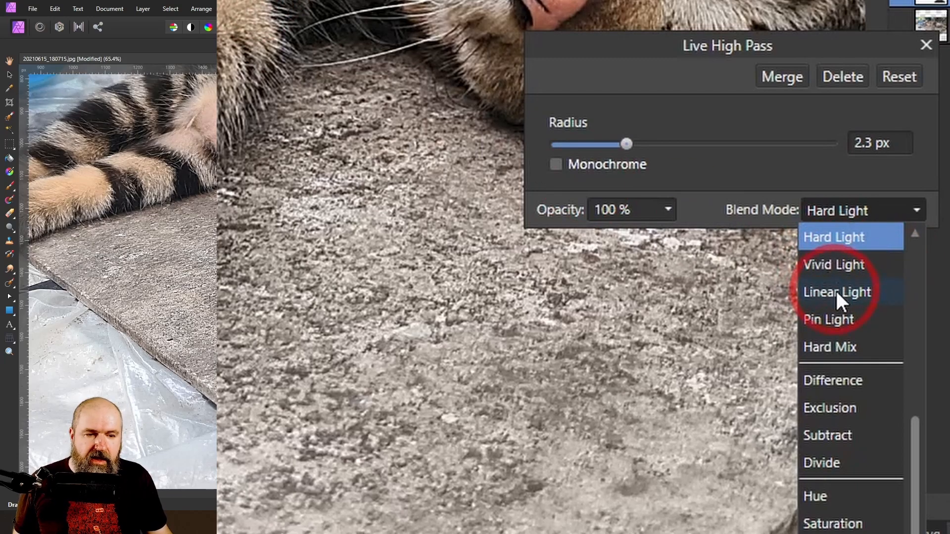
click(837, 292)
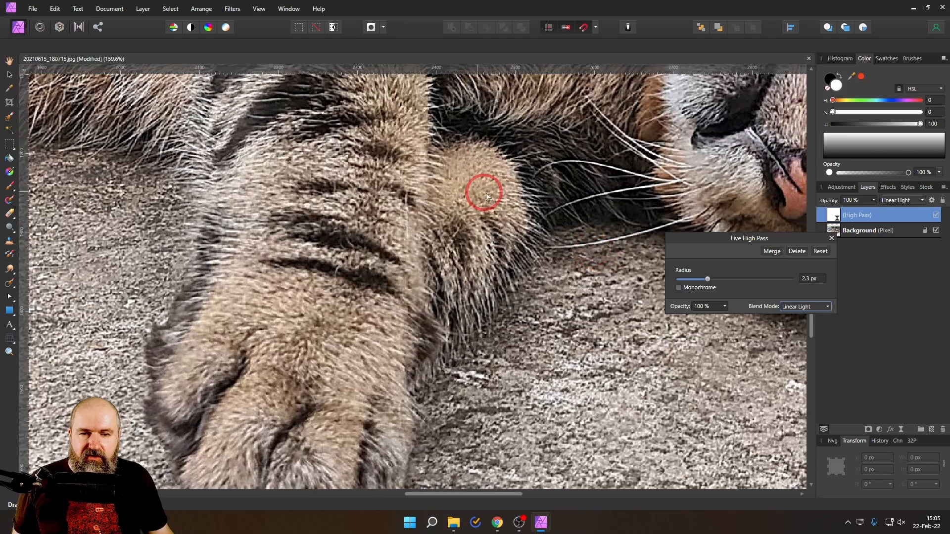
- Scroll to inspect the Linear Light result across the photo and reopen the blend mode list
scroll(down, 3)
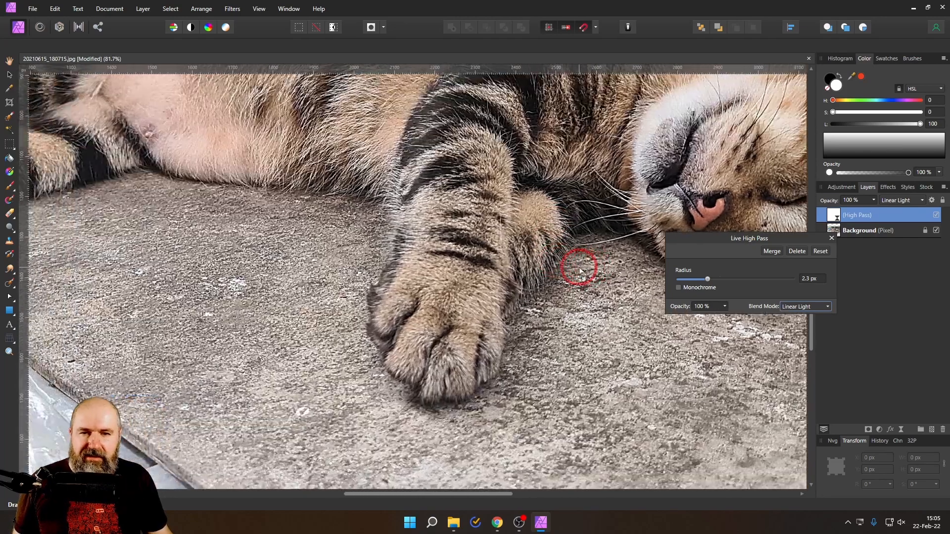
scroll(down, 3)
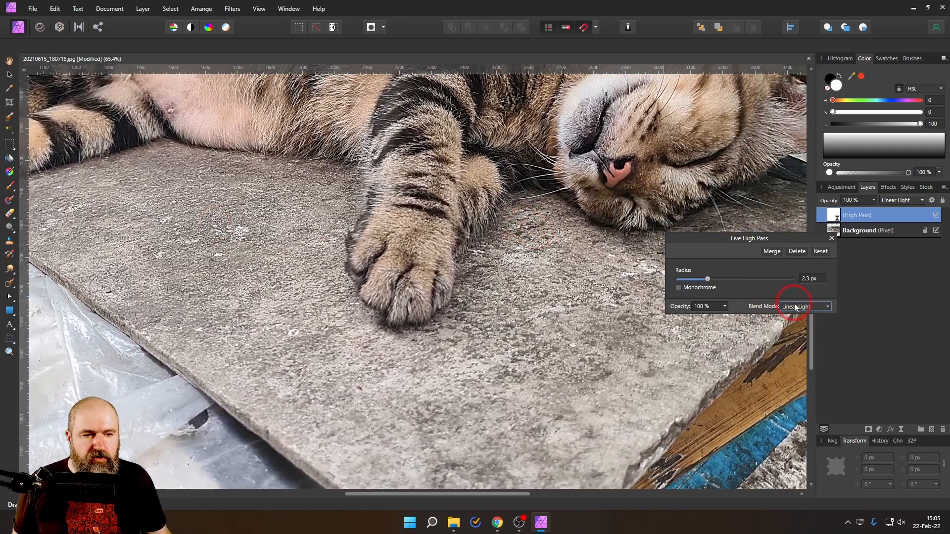
click(804, 305)
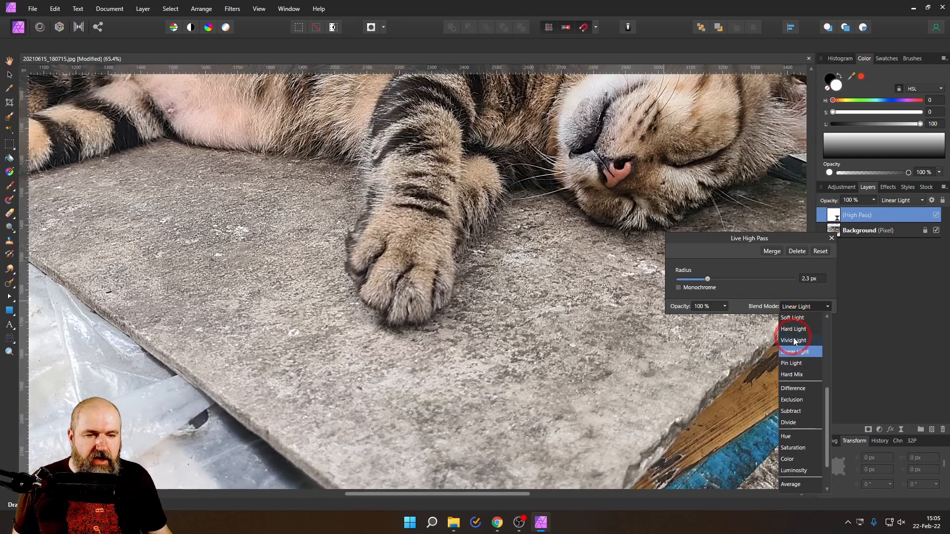
- Choose Vivid Light and tweak the radius, going down to 0.8 px before settling at 2.3 px
click(794, 340)
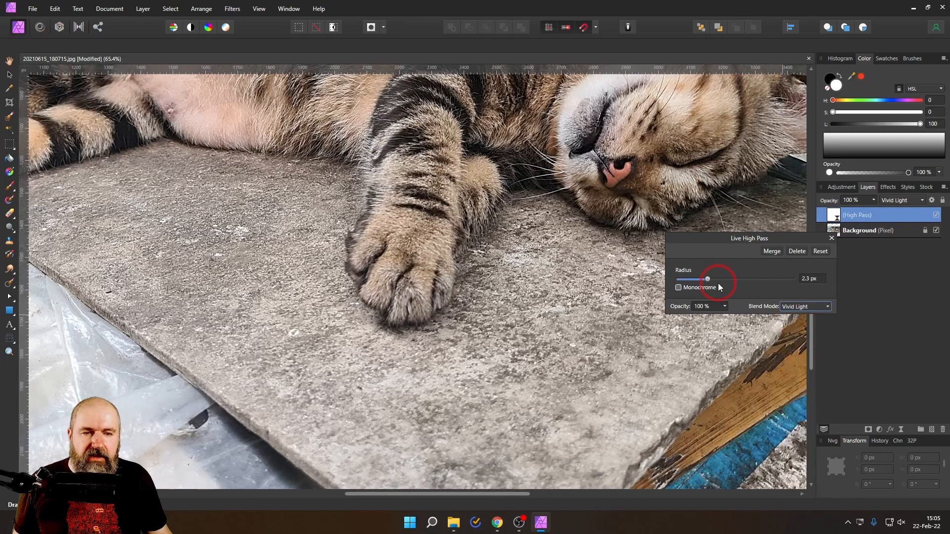
drag(704, 279, 709, 278)
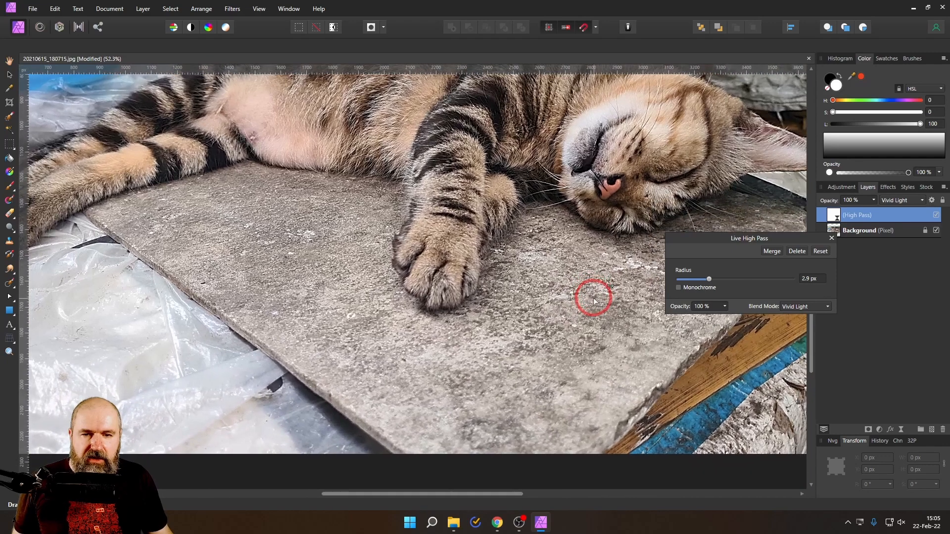
mouse_move(388, 300)
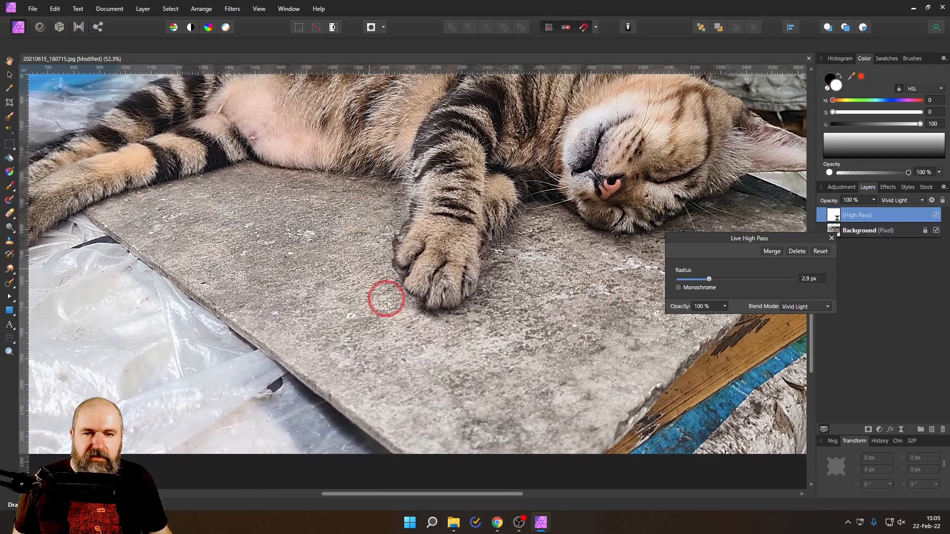
mouse_move(682, 202)
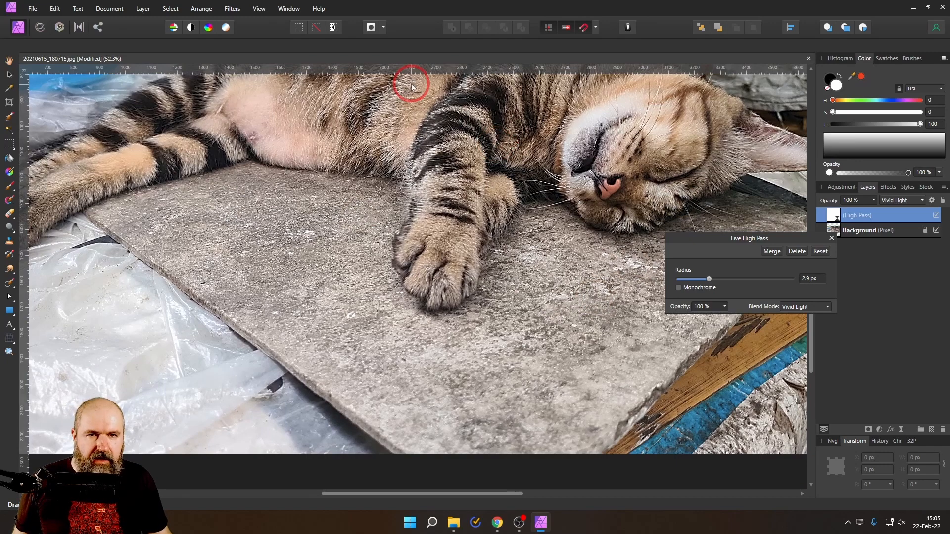
mouse_move(494, 204)
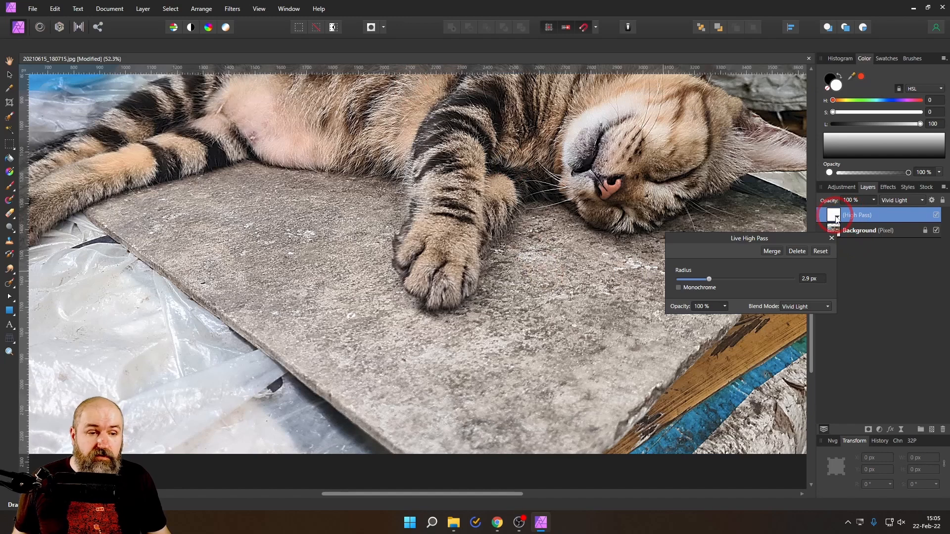
mouse_move(834, 219)
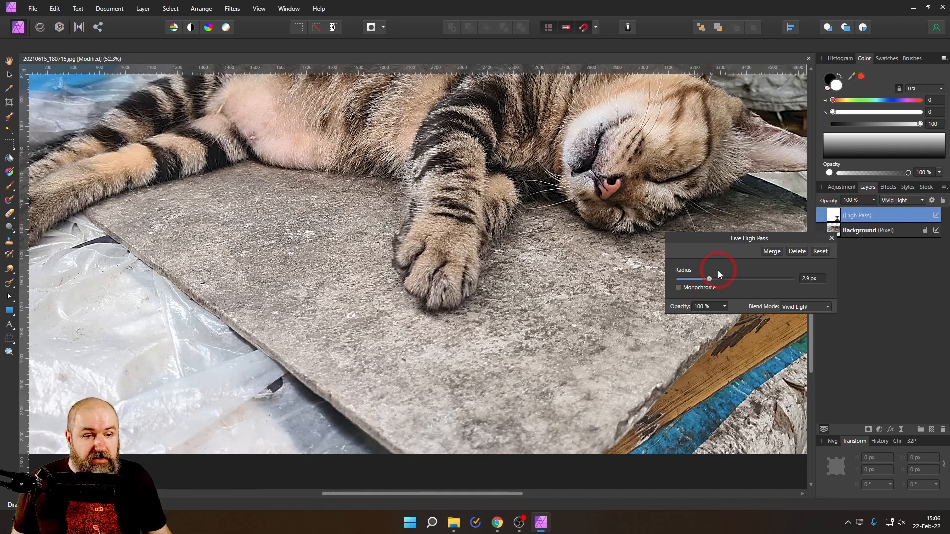
drag(707, 278, 689, 279)
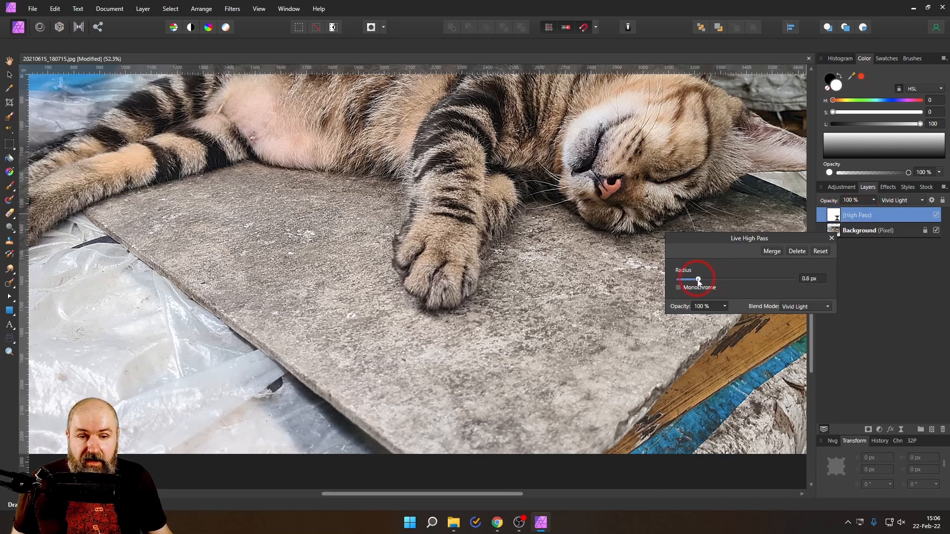
drag(696, 280, 707, 280)
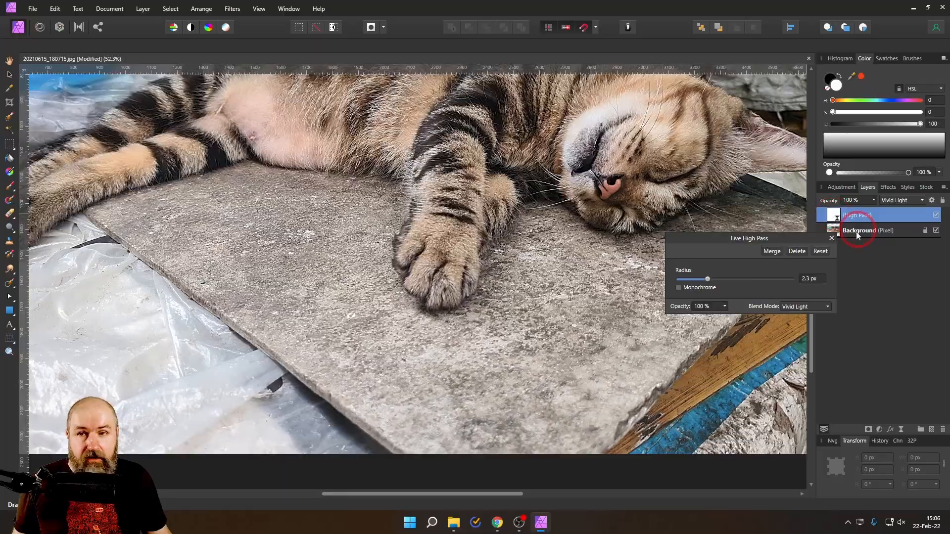
- Select the High Pass layer and paint white over the left stone and near the cat's head
click(143, 8)
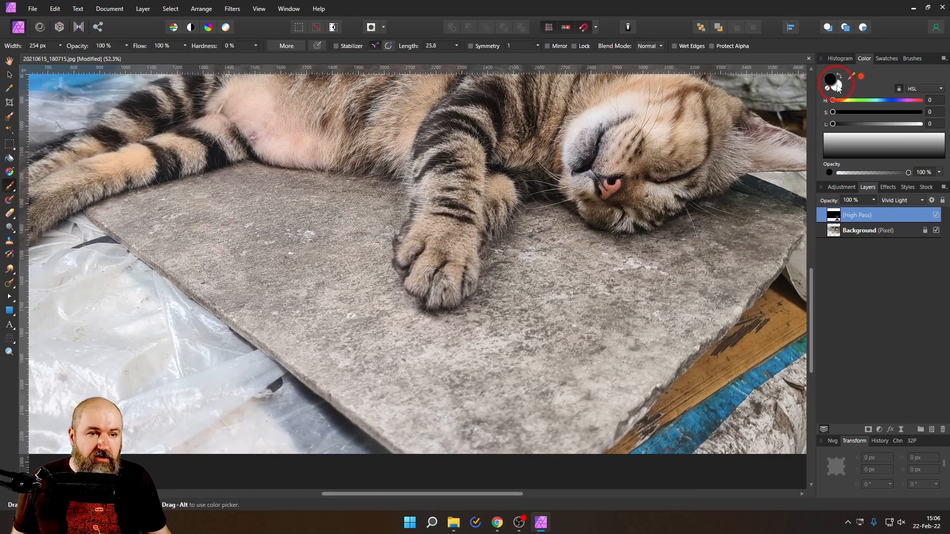
click(835, 85)
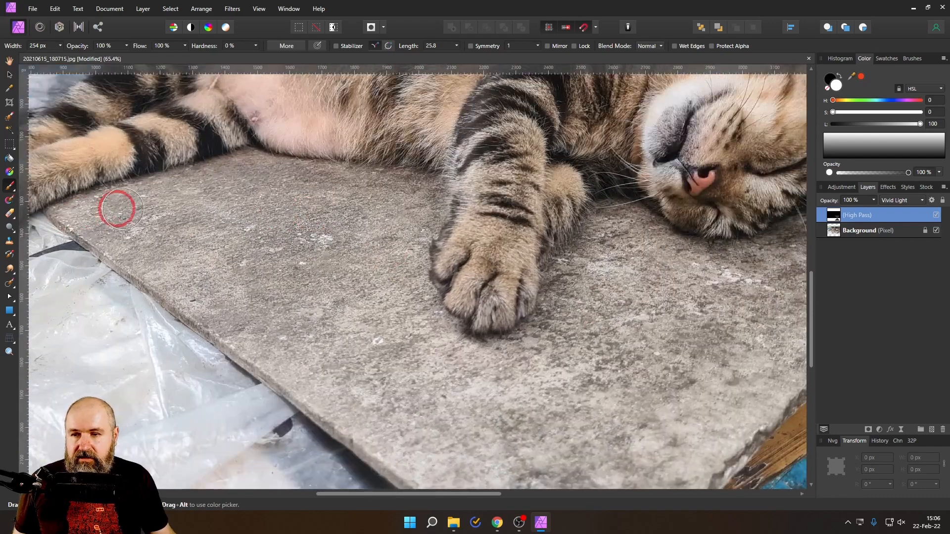
drag(119, 209, 401, 194)
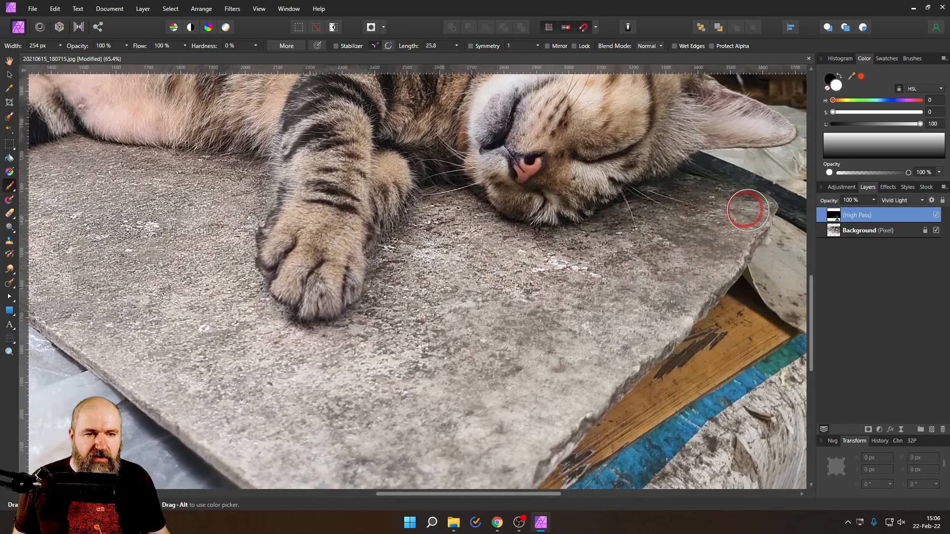
drag(746, 210, 563, 335)
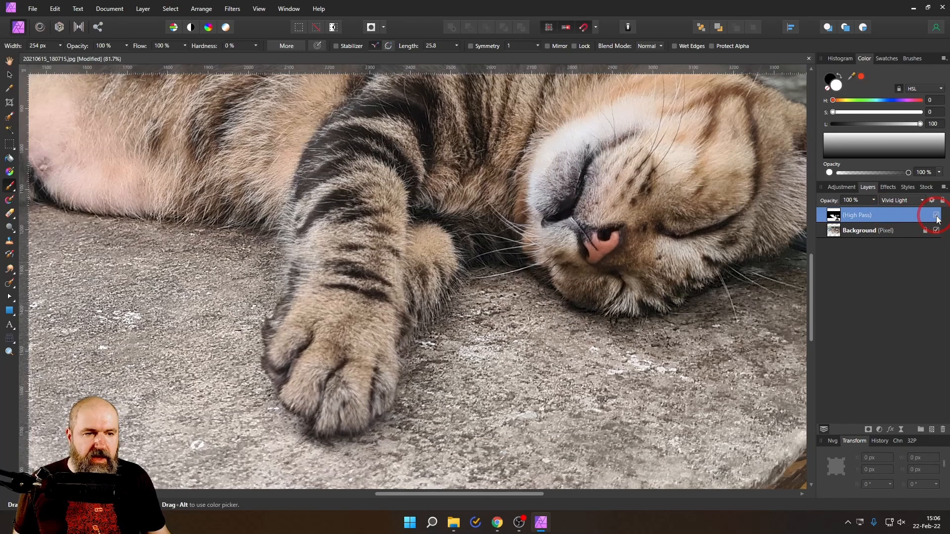
- Add a new Live High Pass layer in Soft Light with a radius of about 7.6 px
click(901, 428)
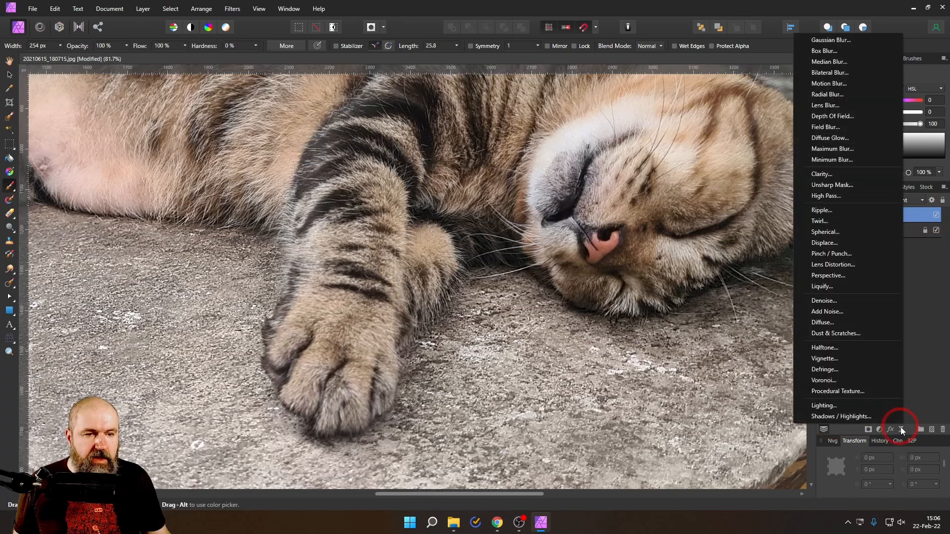
mouse_move(826, 196)
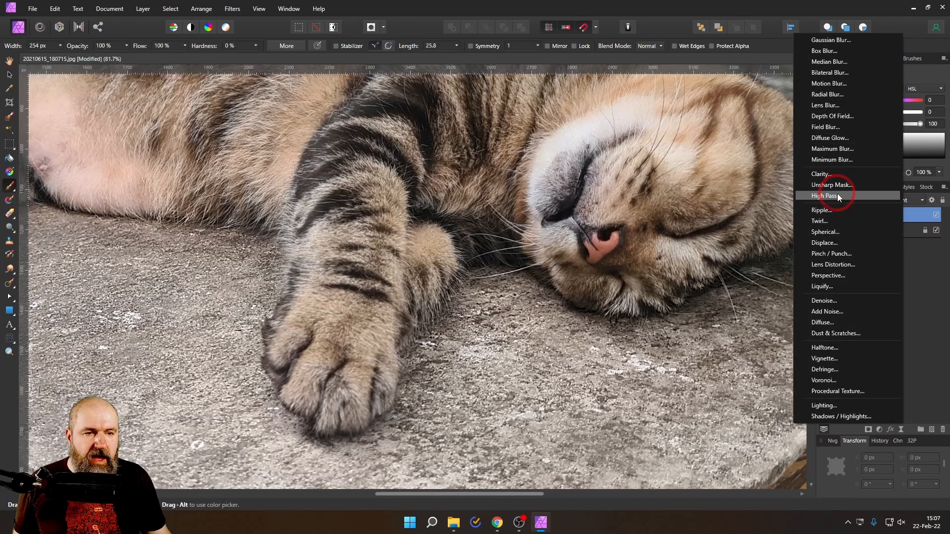
click(825, 196)
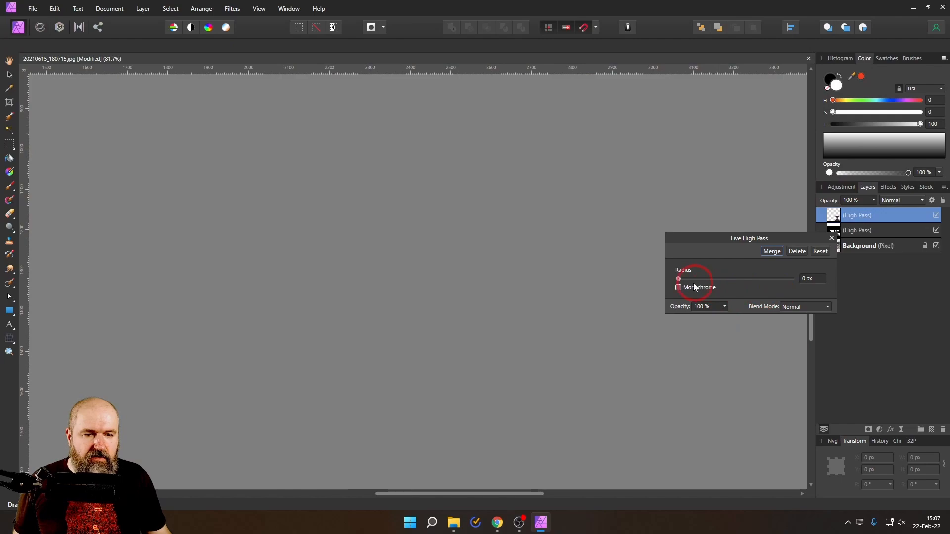
click(827, 305)
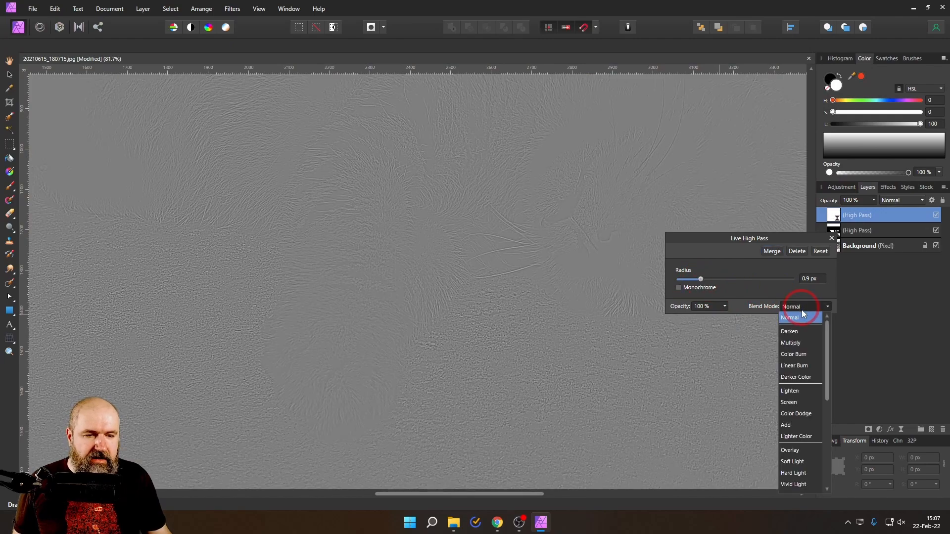
click(791, 461)
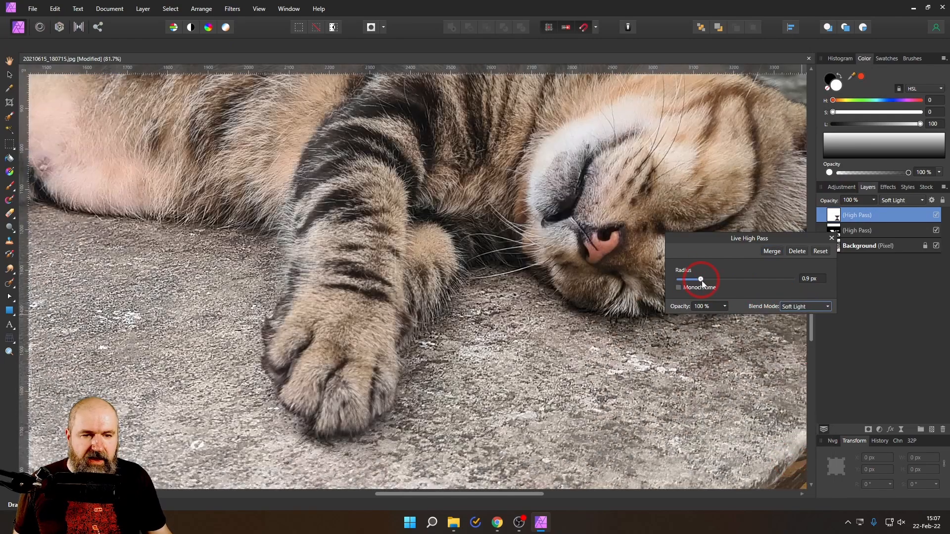
drag(699, 279, 720, 279)
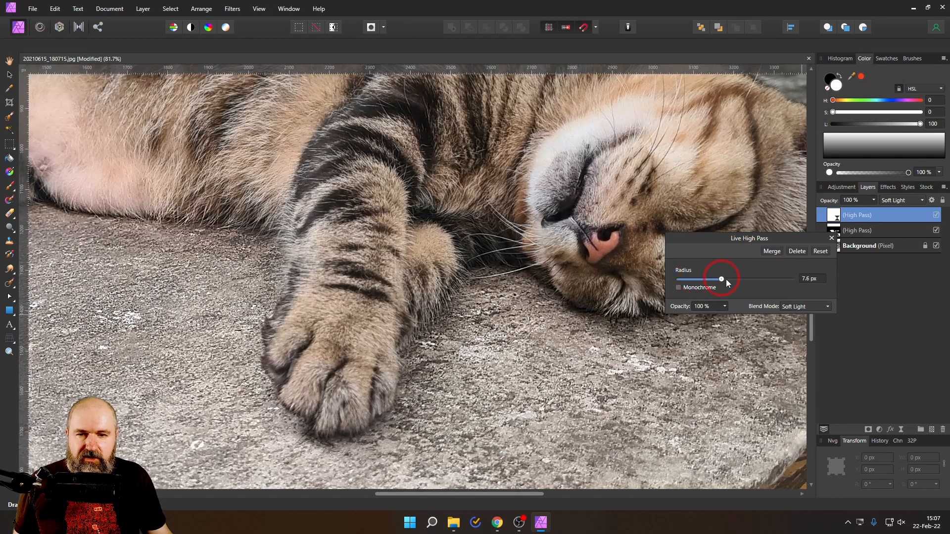
drag(721, 279, 727, 279)
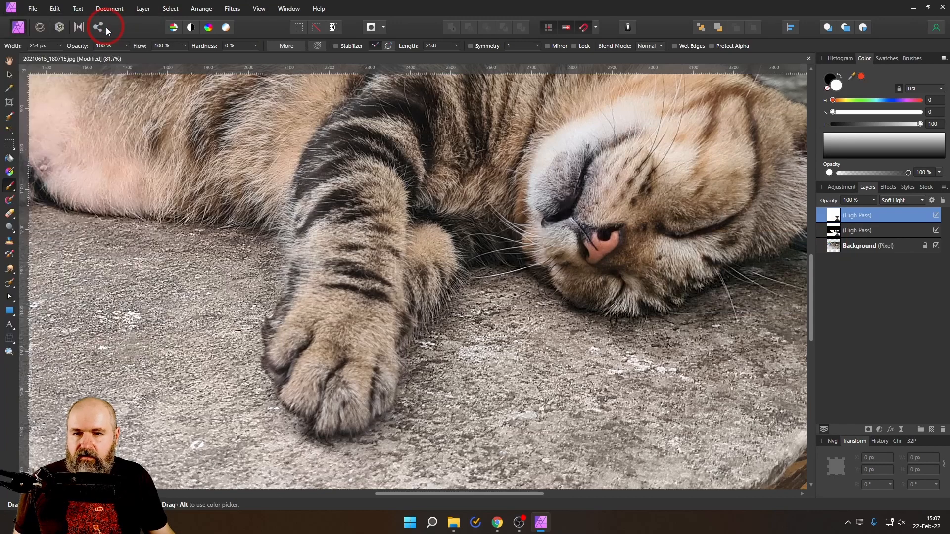
mouse_move(337, 194)
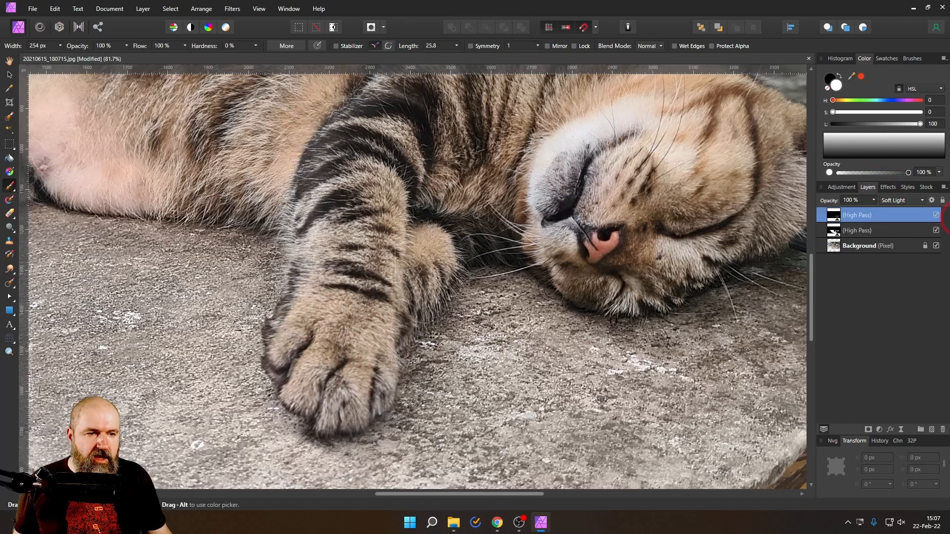
- Toggle the Soft Light High Pass layer off and back on to compare the fur sharpening
click(936, 214)
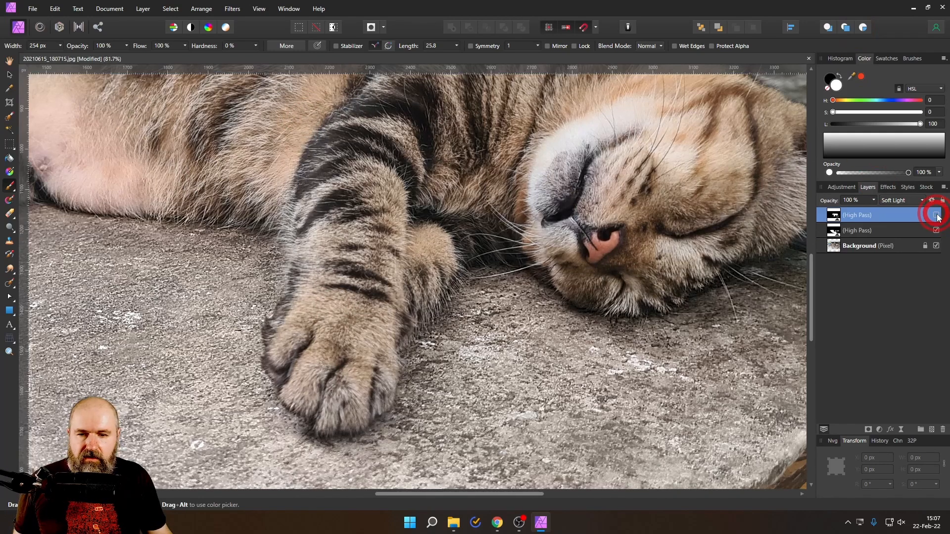
click(936, 215)
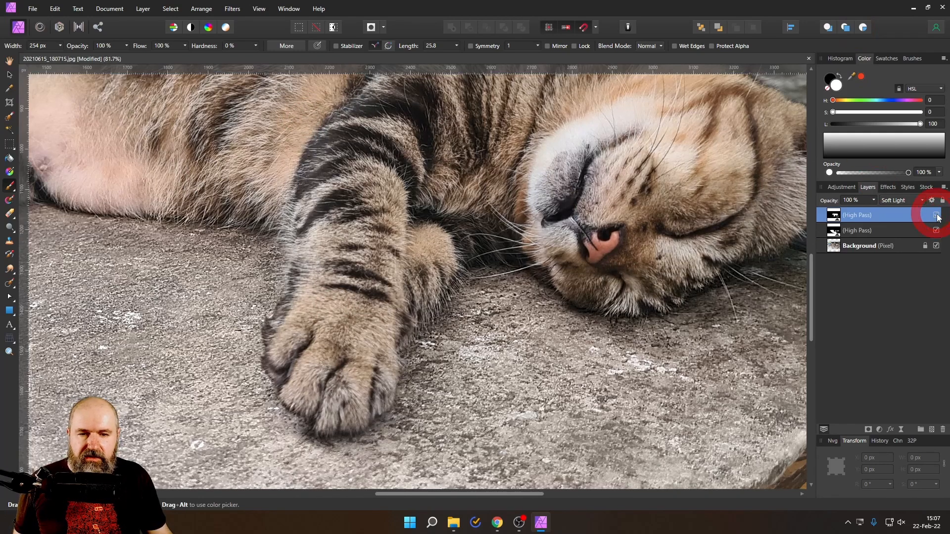